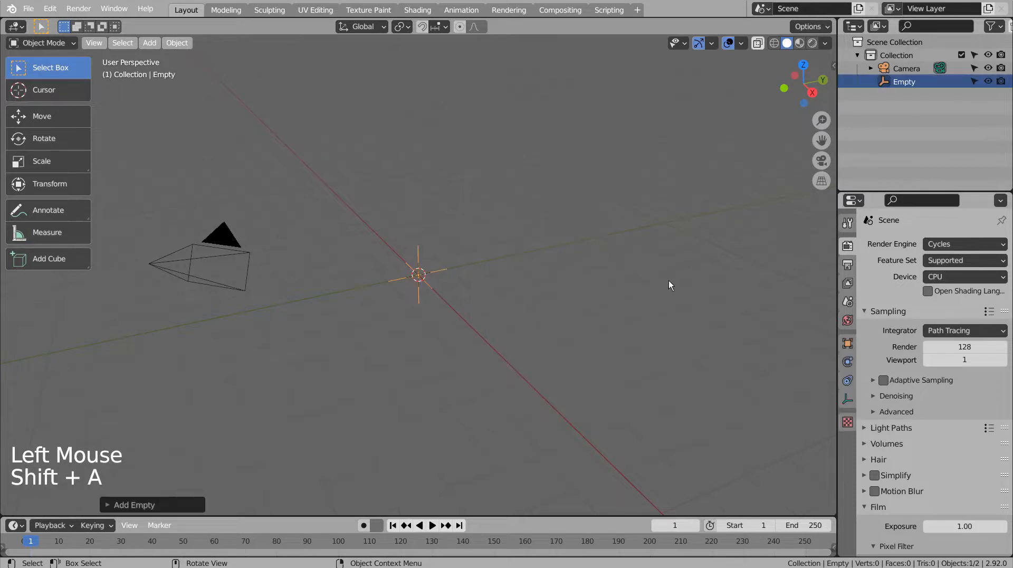
# - Raise the empty above the origin, add a circle curve set to 3D, and enlarge it
pyautogui.press('G')
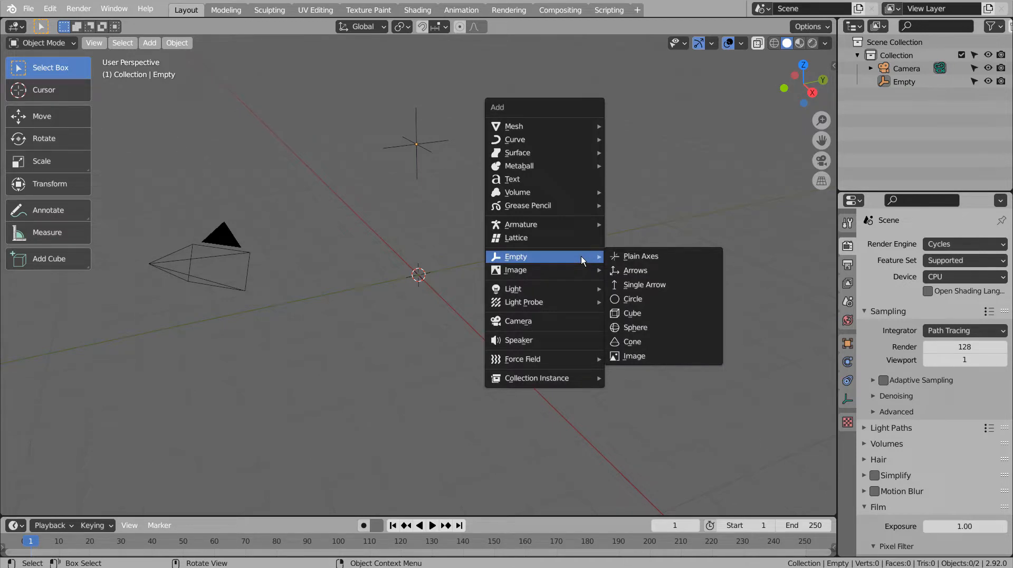
pyautogui.moveTo(515, 140)
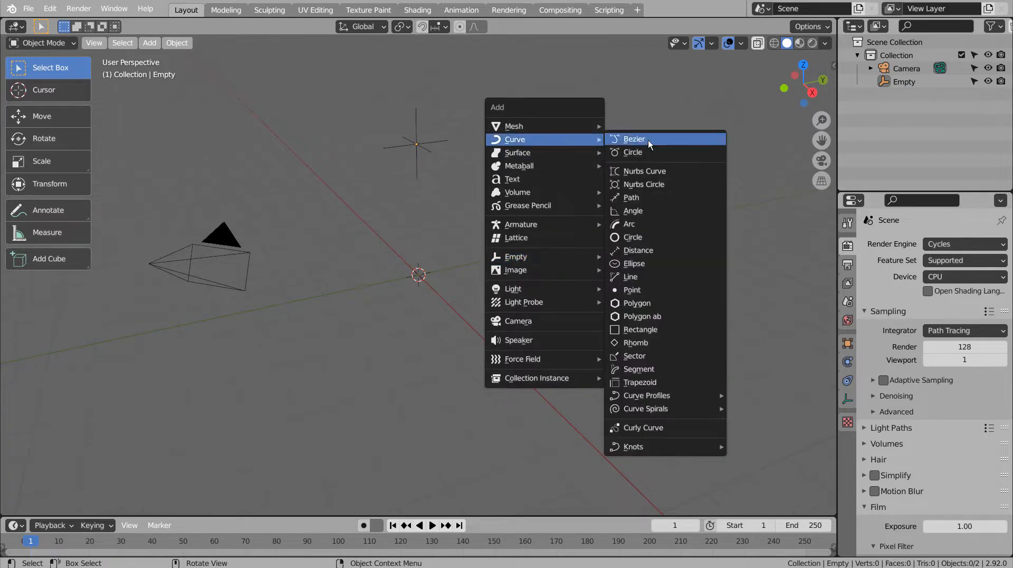
pyautogui.moveTo(650, 237)
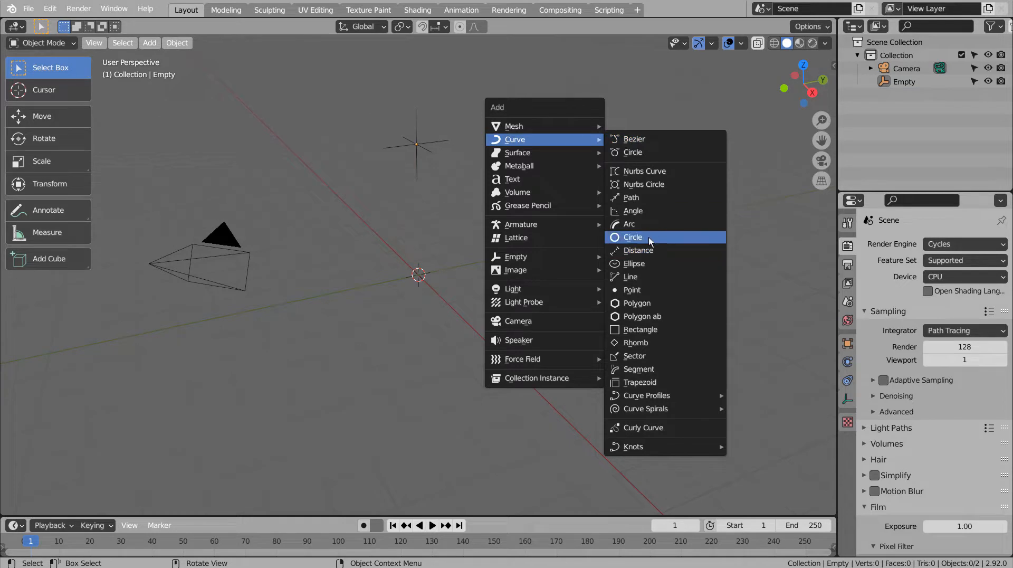
pyautogui.click(632, 237)
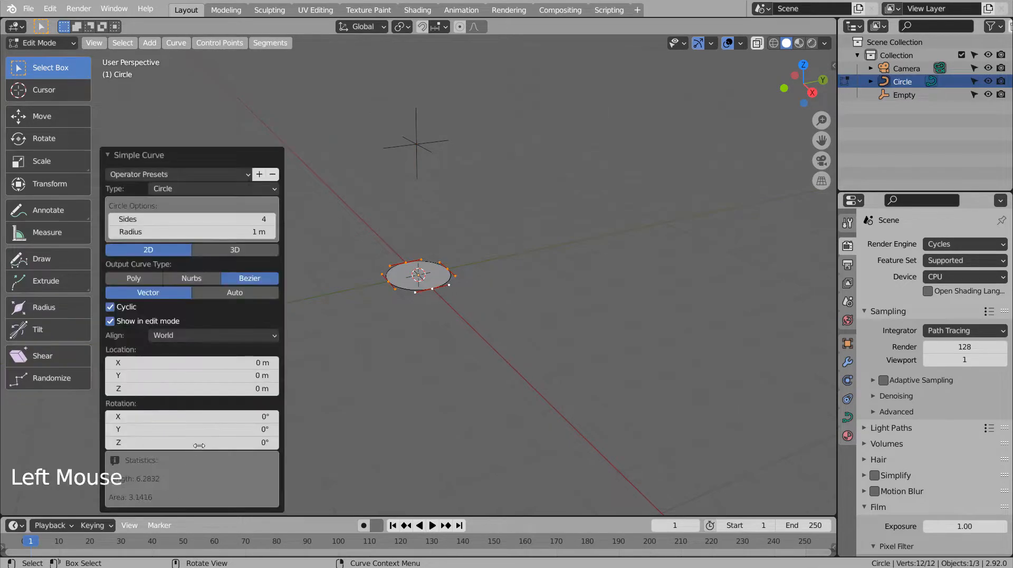
pyautogui.click(234, 249)
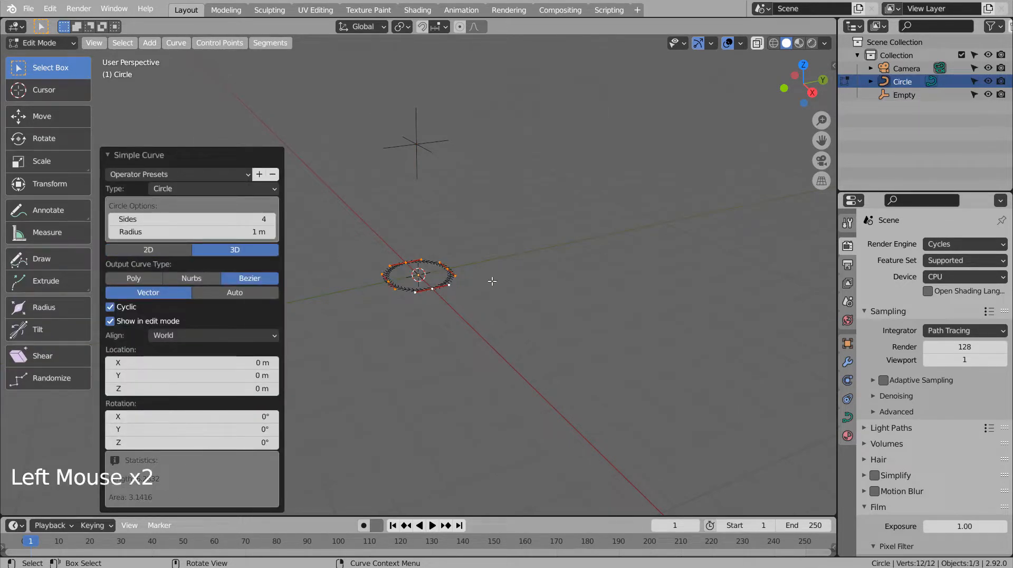
pyautogui.press('s')
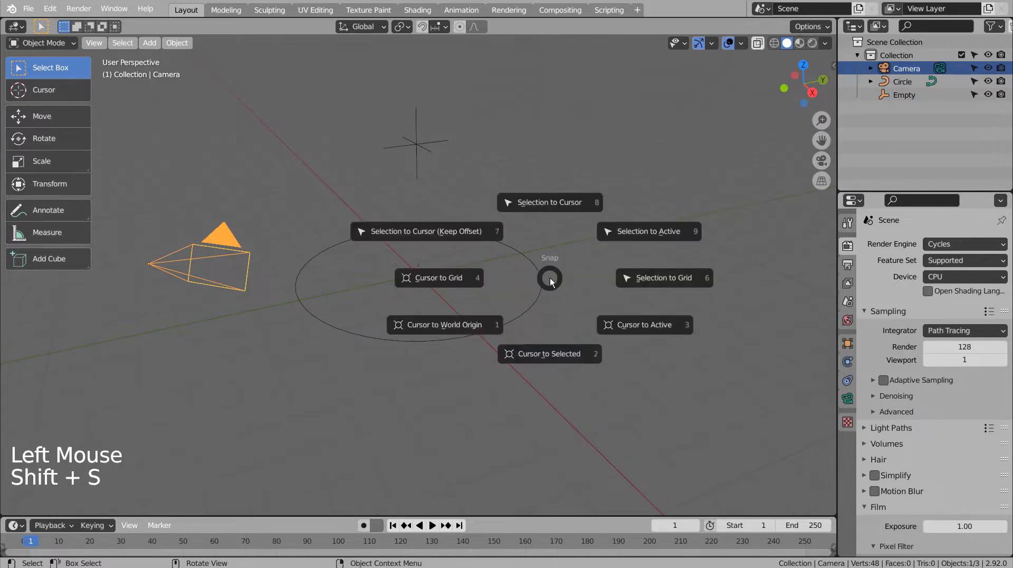
# - Snap the camera to the origin and give it a Follow Path constraint on the circle with Follow Curve enabled
pyautogui.click(549, 202)
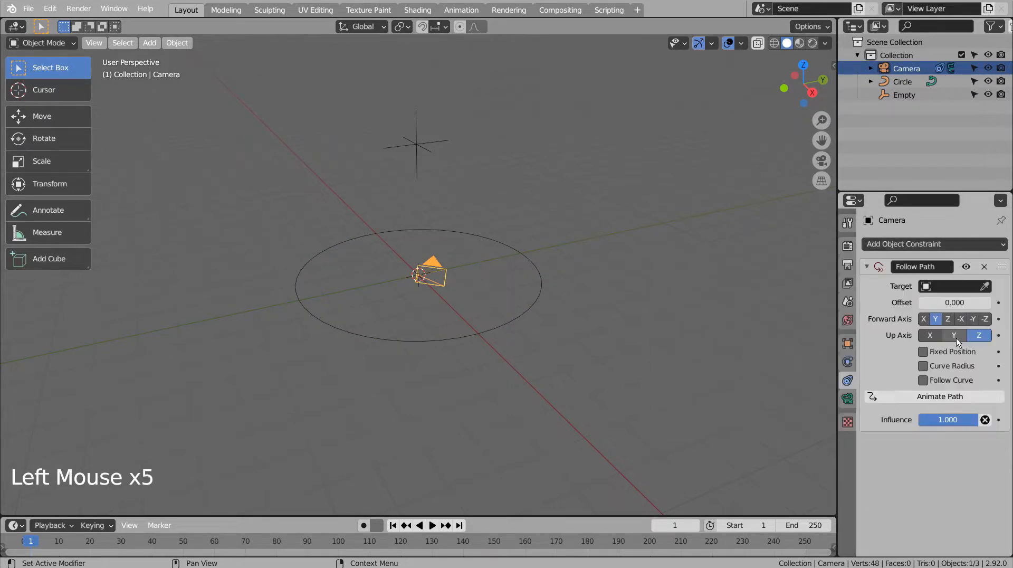
pyautogui.click(950, 286)
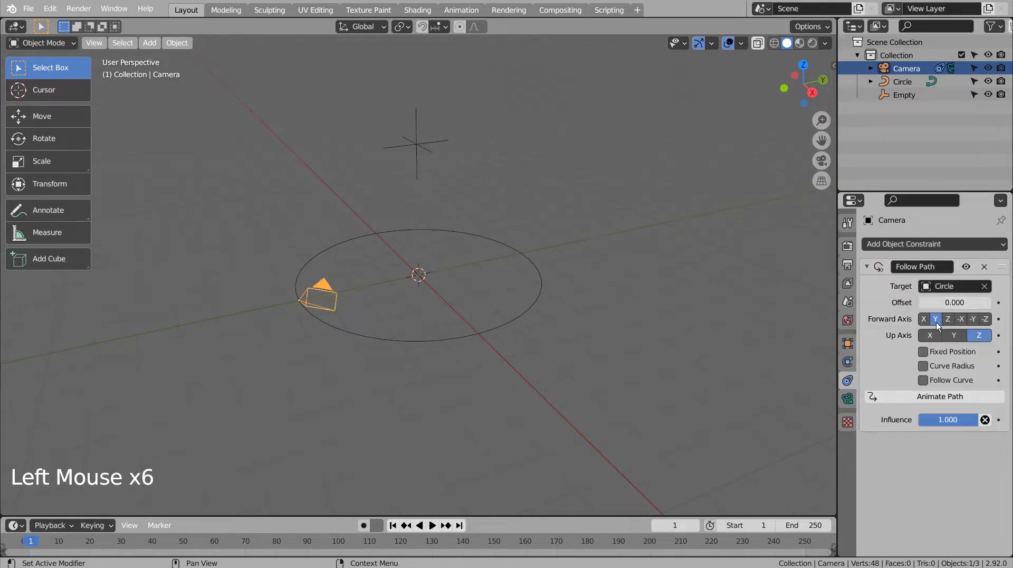
pyautogui.click(923, 380)
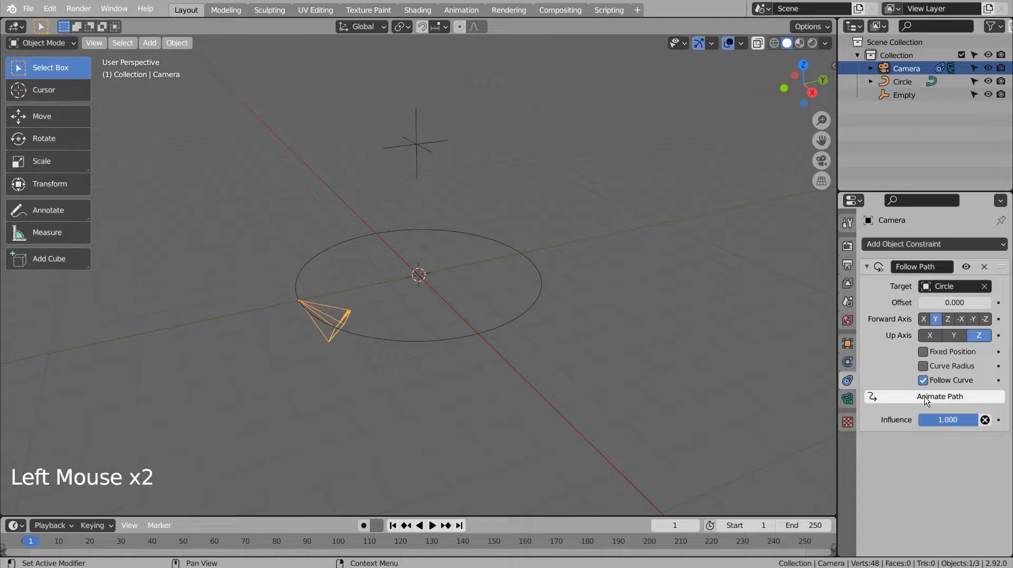
pyautogui.moveTo(500, 266)
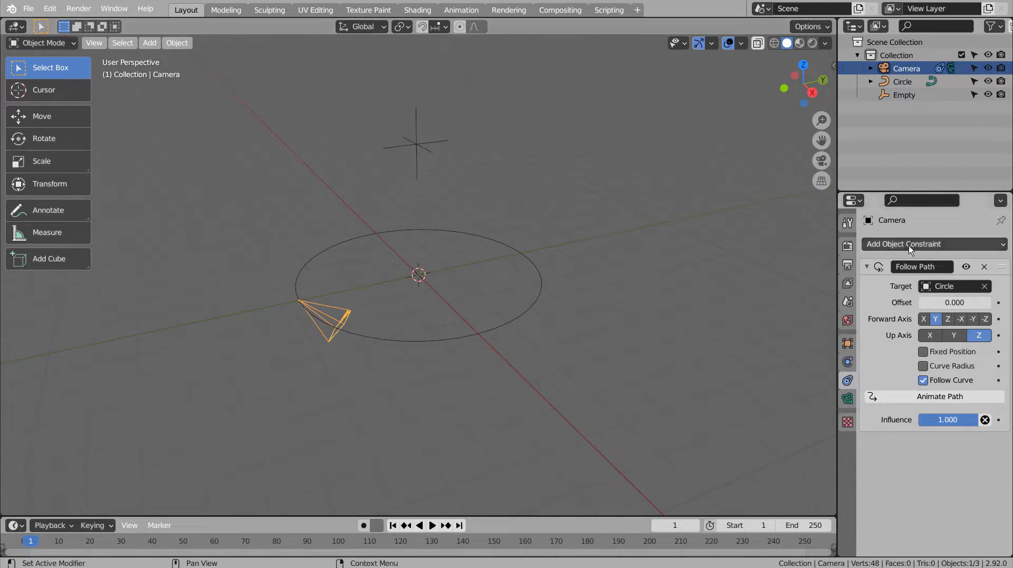
# - Give the camera a Track To constraint targeting the Empty
pyautogui.click(933, 244)
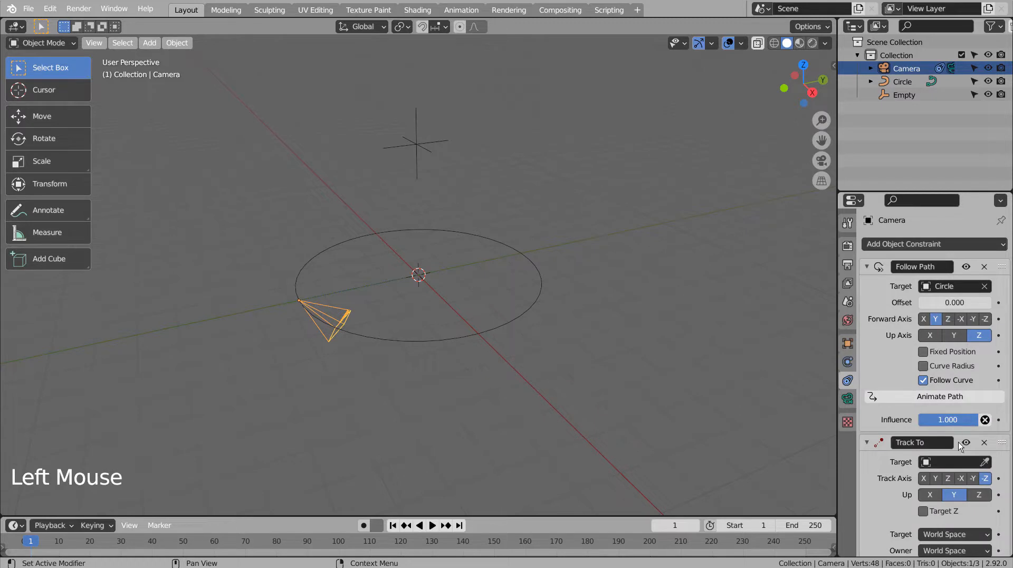
pyautogui.click(939, 462)
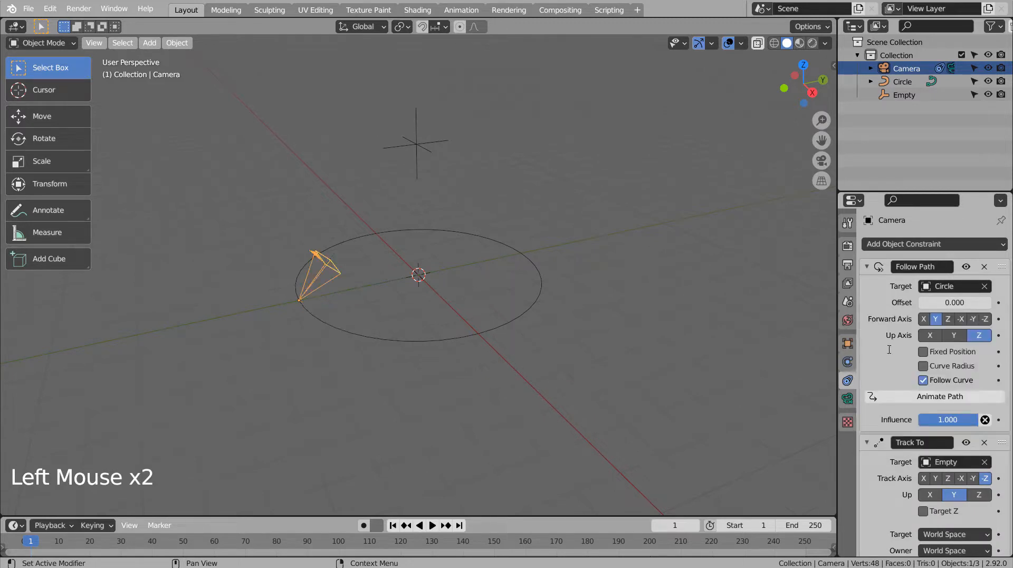
pyautogui.click(432, 525)
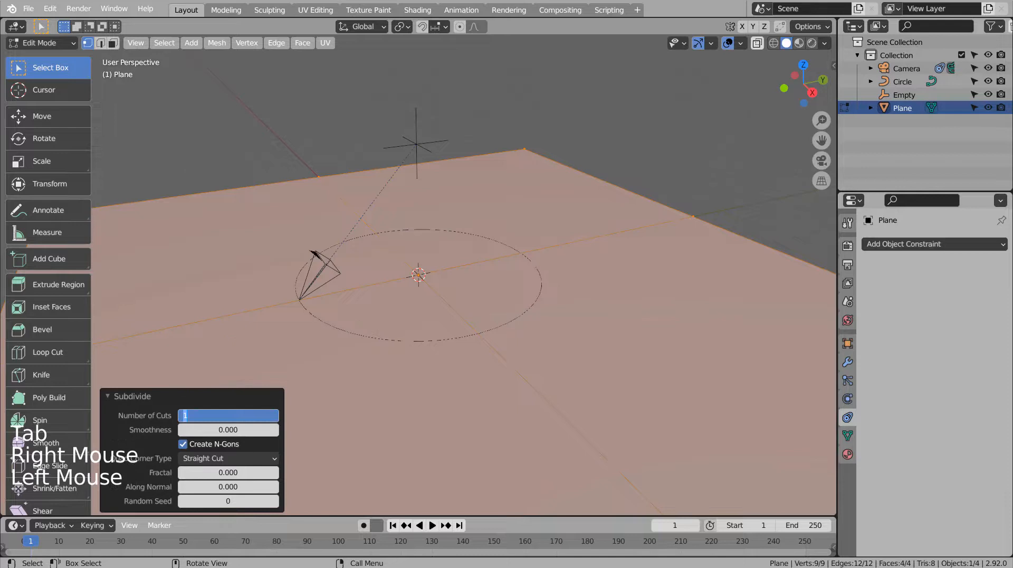
# - Finish editing the plane after subdividing it into 121 faces
pyautogui.press('Tab')
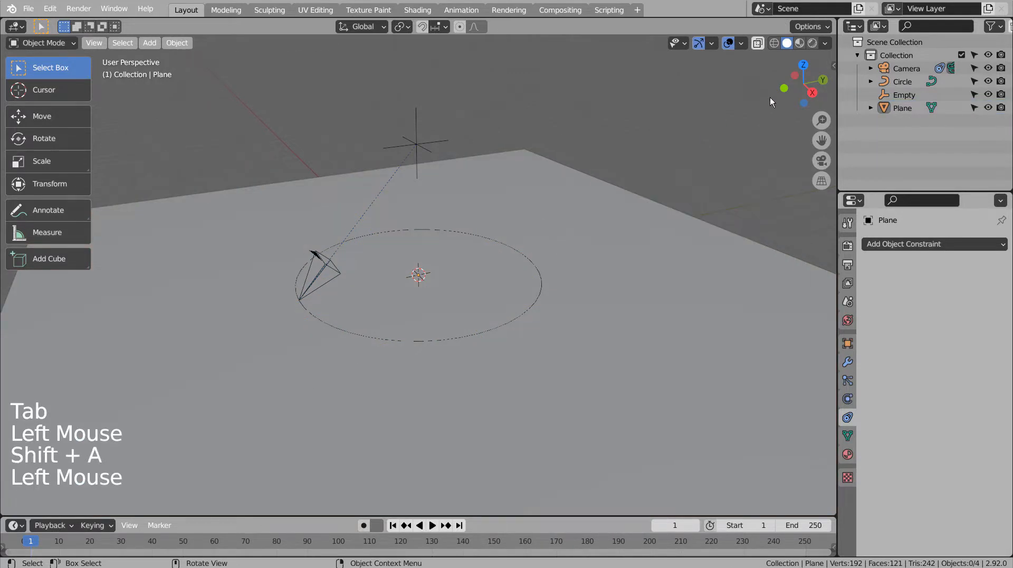
# - Add a round Diamond gem from the JewelCraft sidebar, creating the Round object at the origin
pyautogui.press('N')
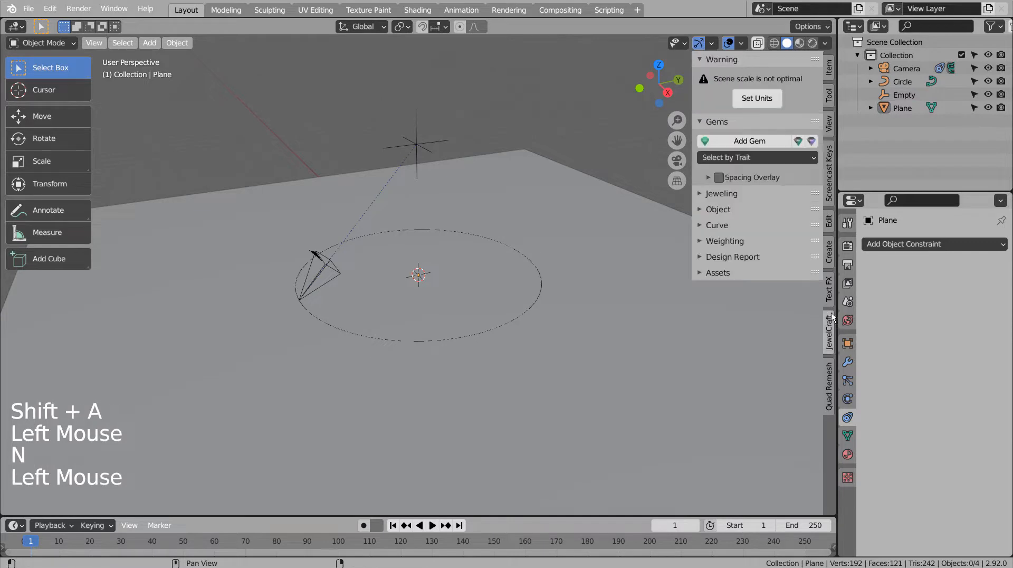
pyautogui.click(743, 140)
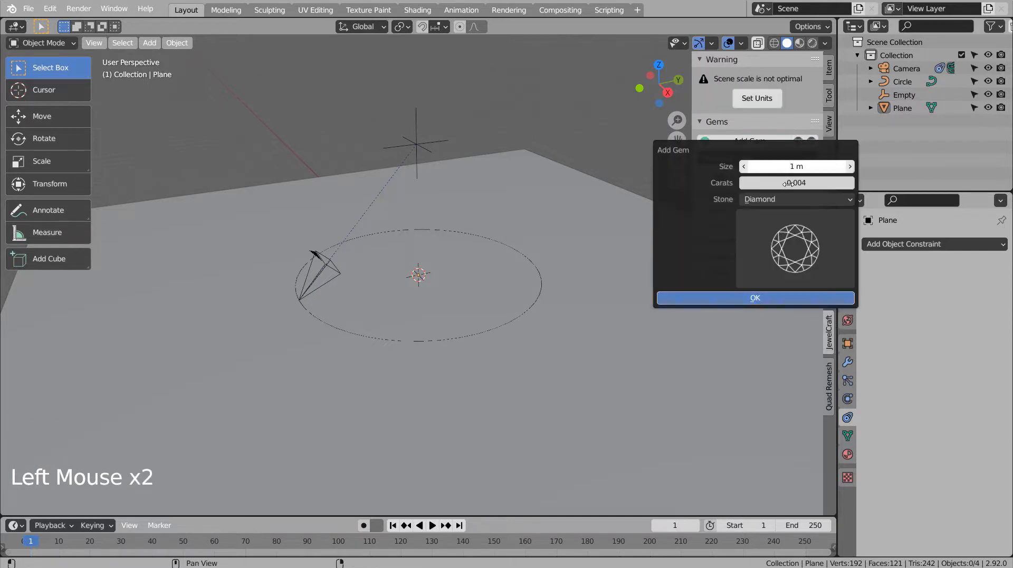
pyautogui.click(754, 297)
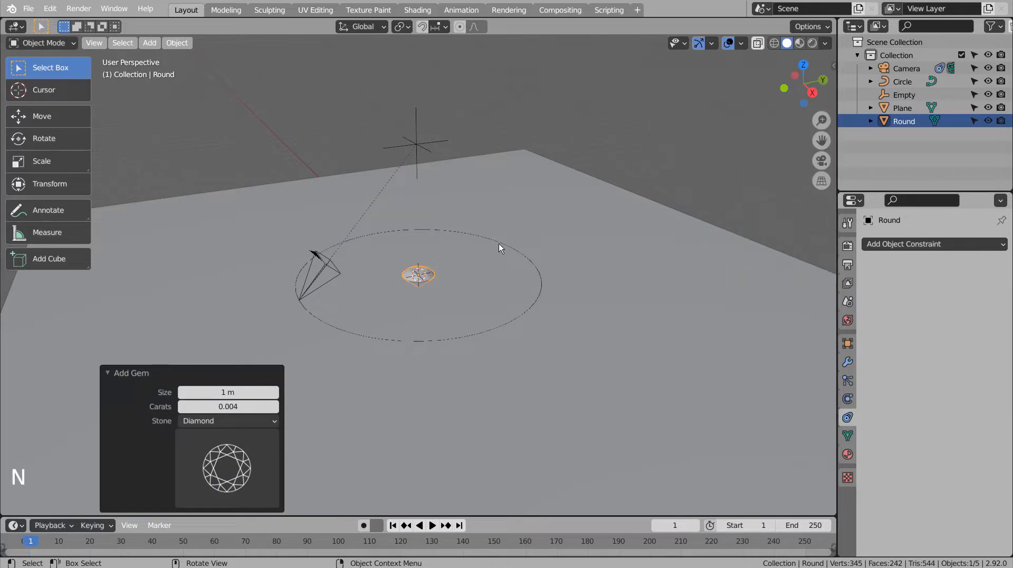
pyautogui.moveTo(445, 271)
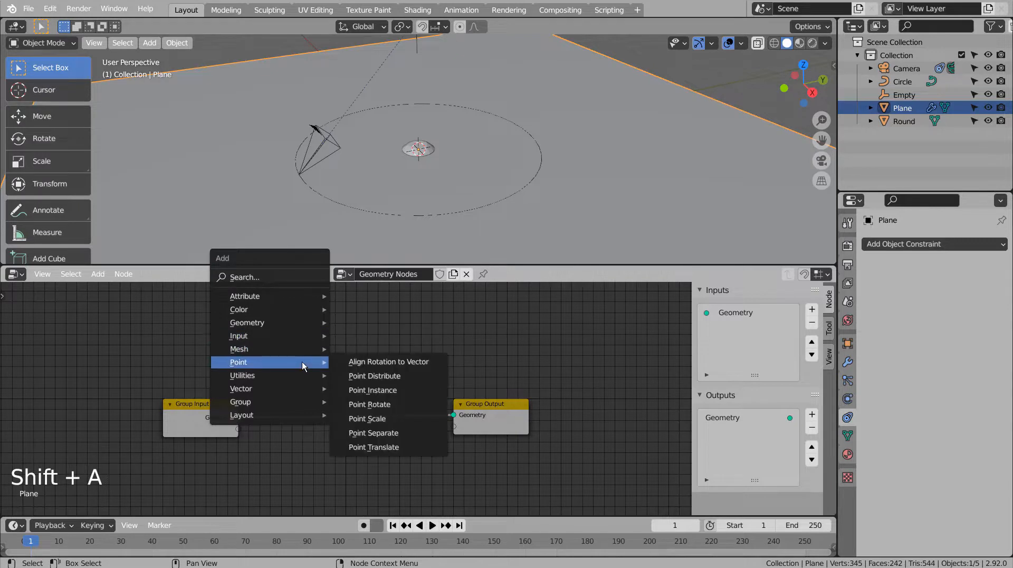
# - Add a Point Instance node to the plane's geometry nodes and set its object to Round
pyautogui.click(373, 390)
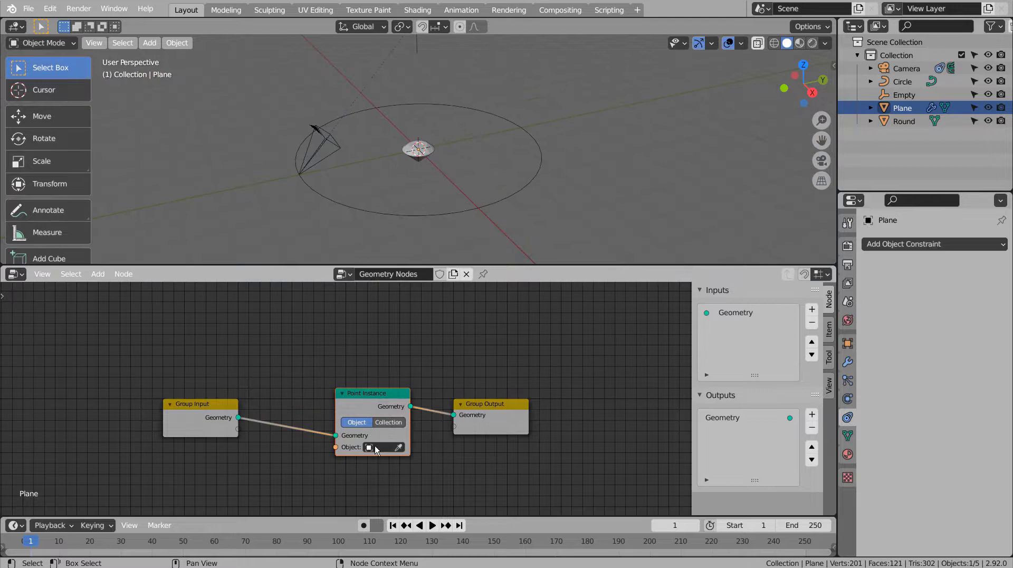
pyautogui.click(376, 446)
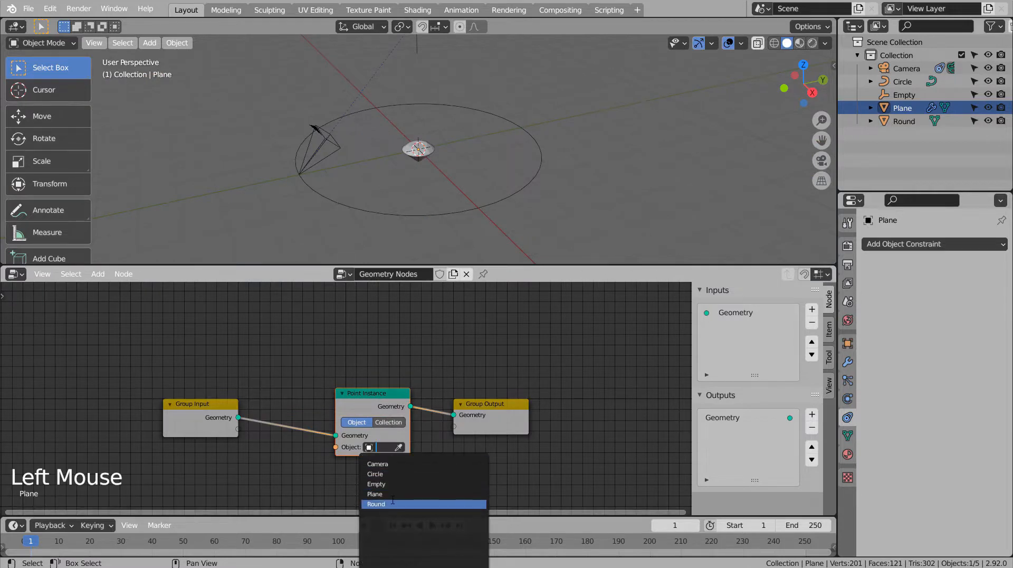
pyautogui.moveTo(374, 494)
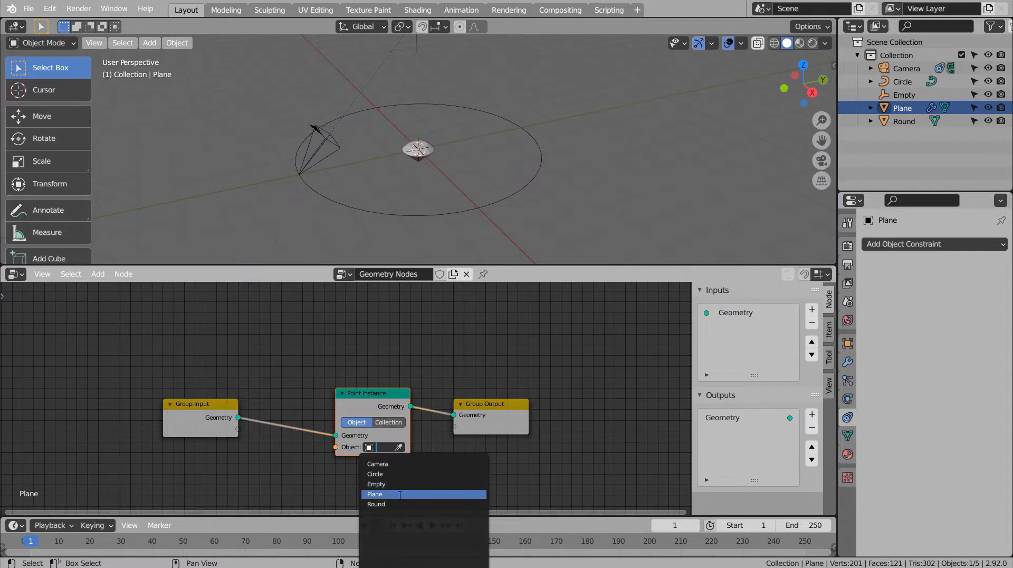
pyautogui.click(376, 503)
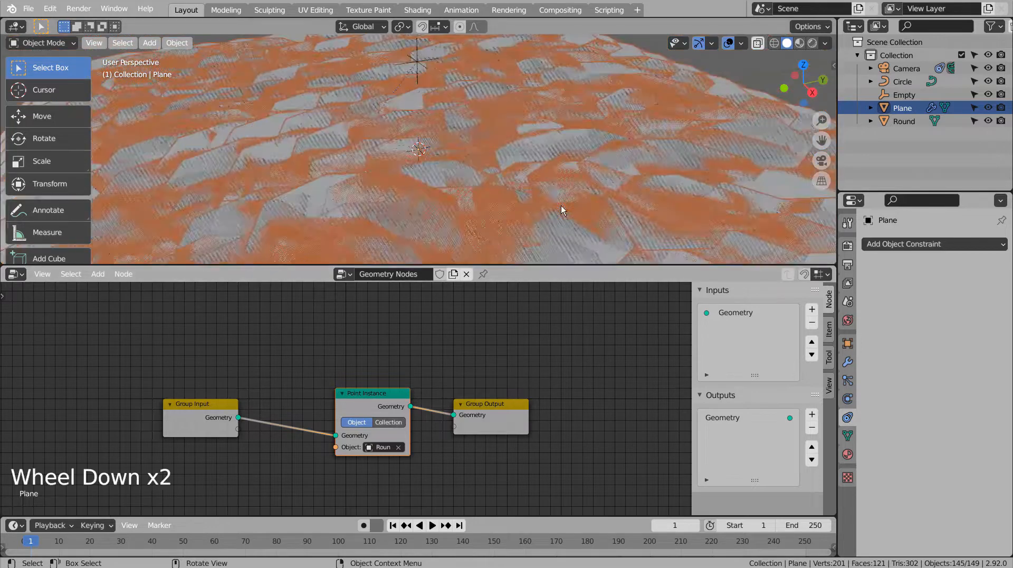
pyautogui.scroll(-3)
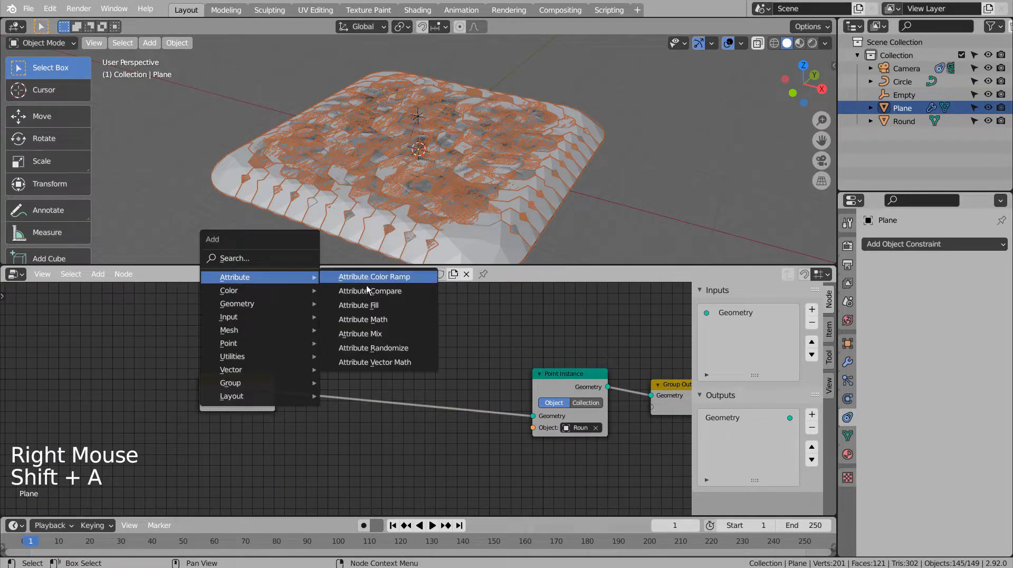
# - Add an Attribute Fill node setting 'scale' to 0.100 before the Point Instance node
pyautogui.click(359, 305)
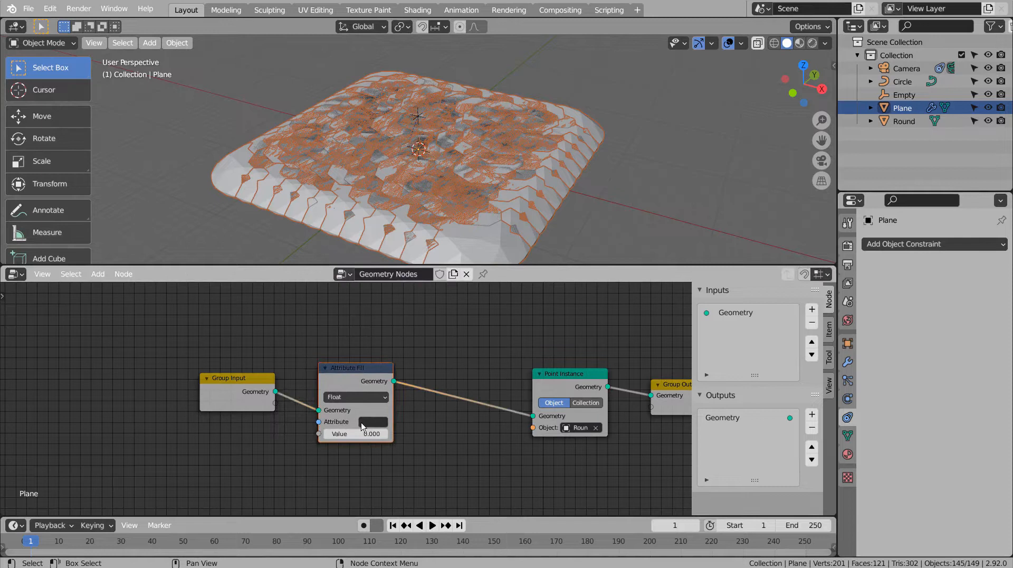
pyautogui.click(371, 421)
pyautogui.write('scale')
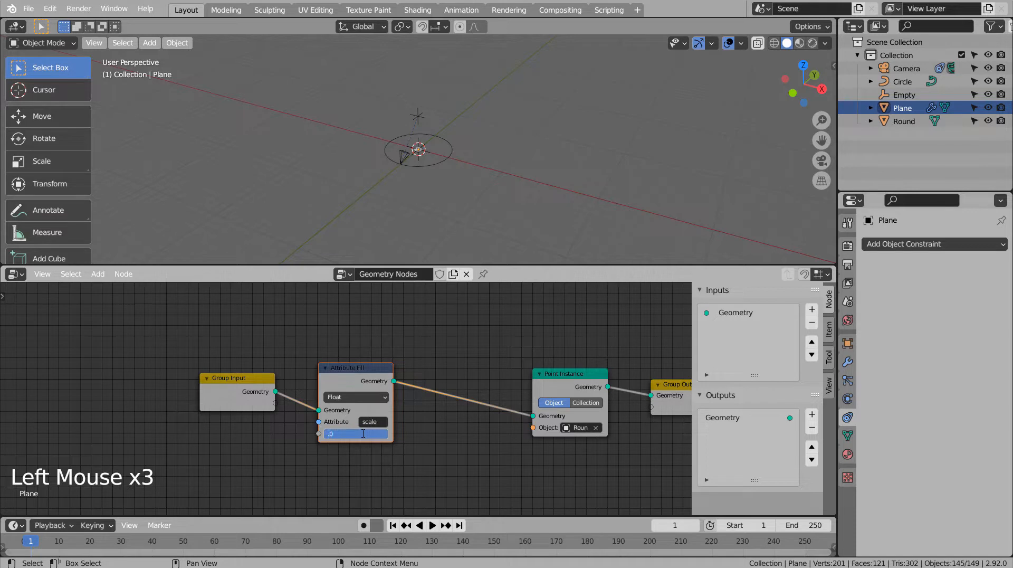
pyautogui.write('0.001')
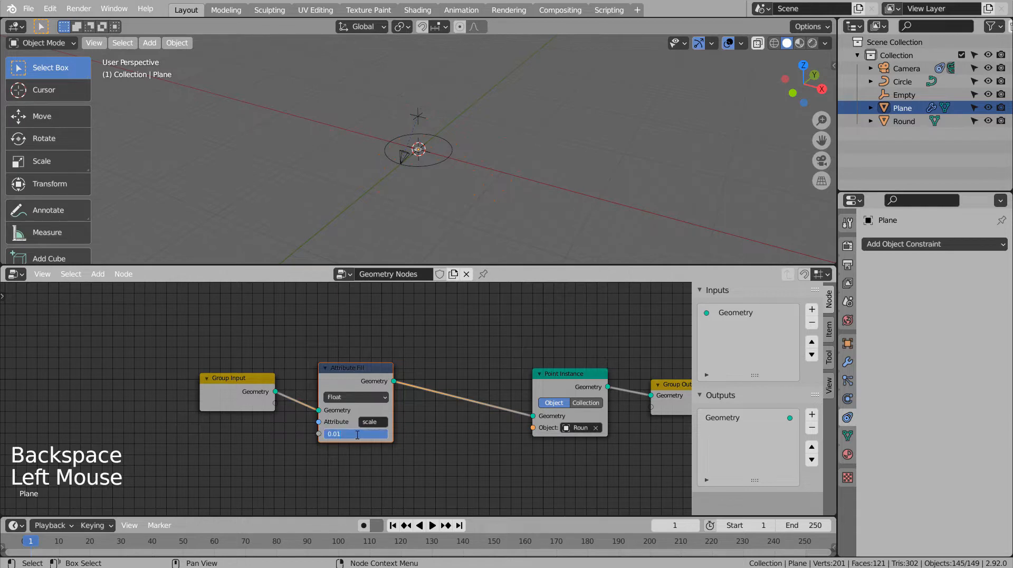
pyautogui.write('0.100')
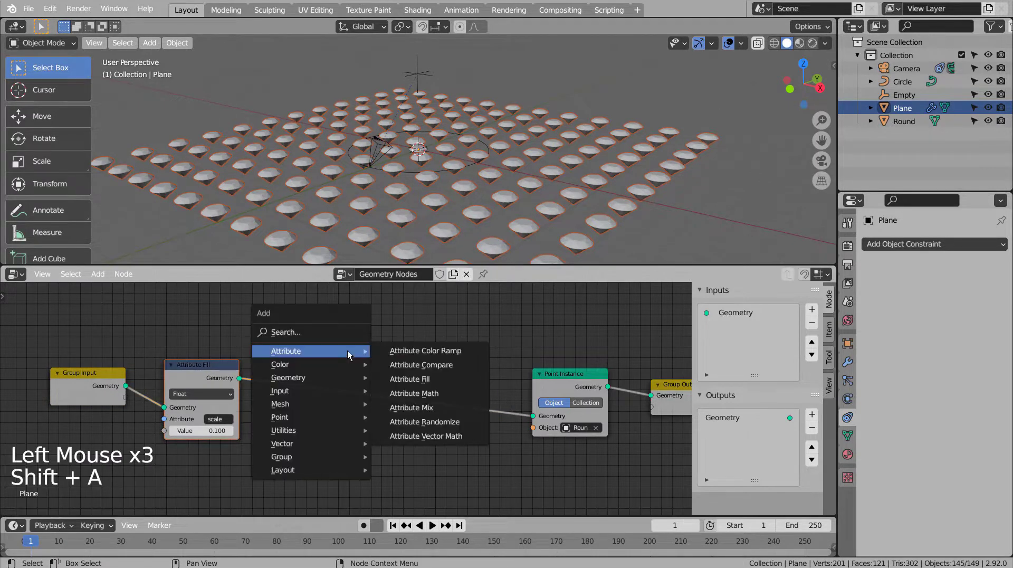
# - Add an Attribute Randomize node for 'scale' with Min 0.02 and Max 0.05
pyautogui.click(424, 421)
pyautogui.write('scale')
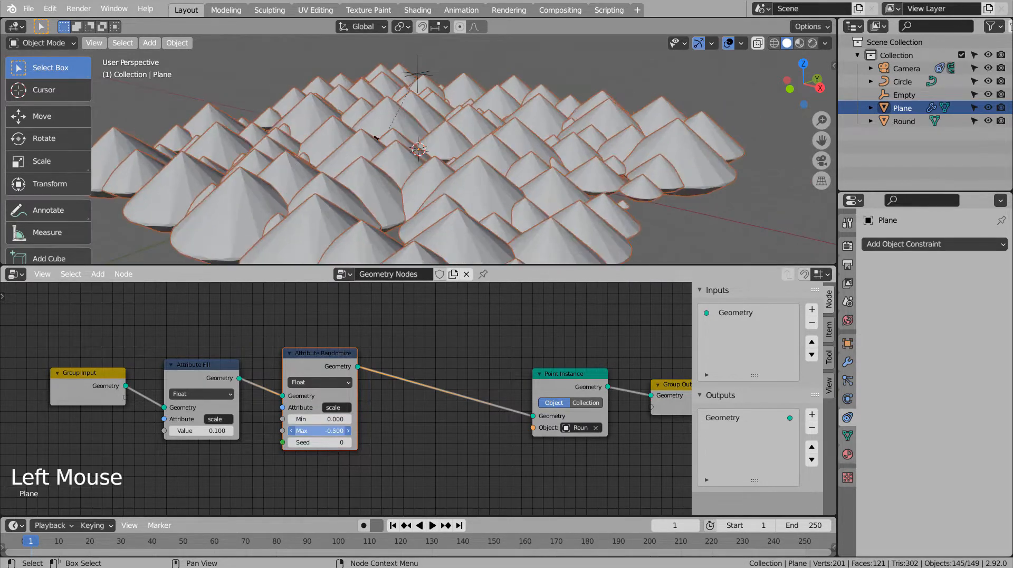
pyautogui.moveTo(316, 431); pyautogui.dragTo(336, 431)
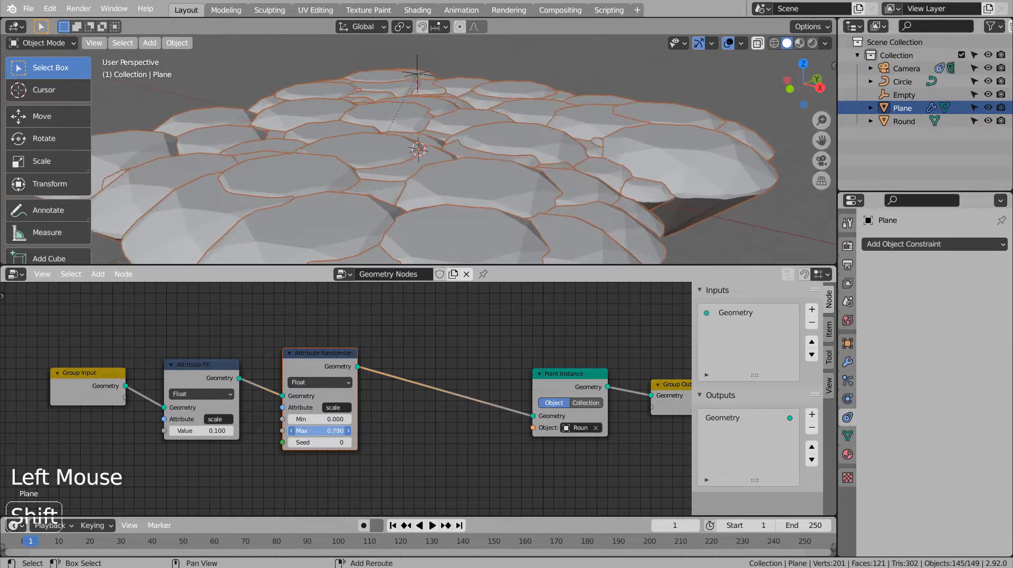
pyautogui.moveTo(320, 430); pyautogui.dragTo(292, 431)
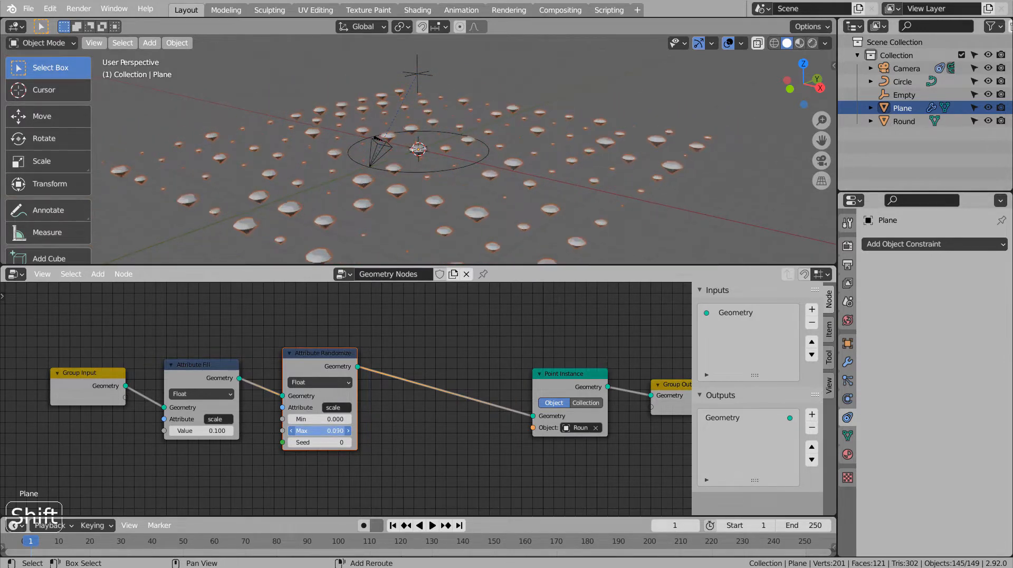
pyautogui.moveTo(319, 431); pyautogui.dragTo(336, 430)
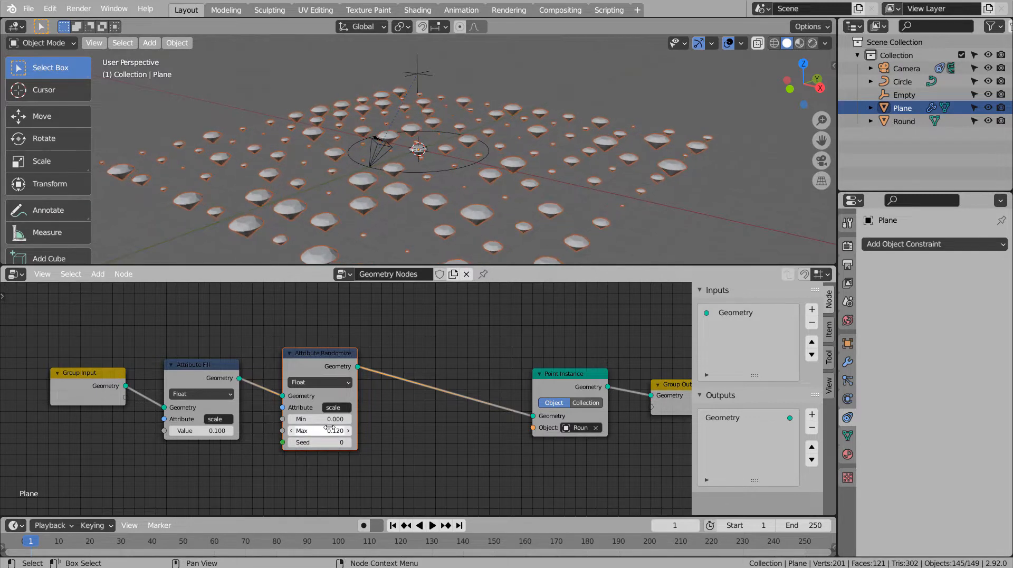
pyautogui.moveTo(319, 419); pyautogui.dragTo(319, 419)
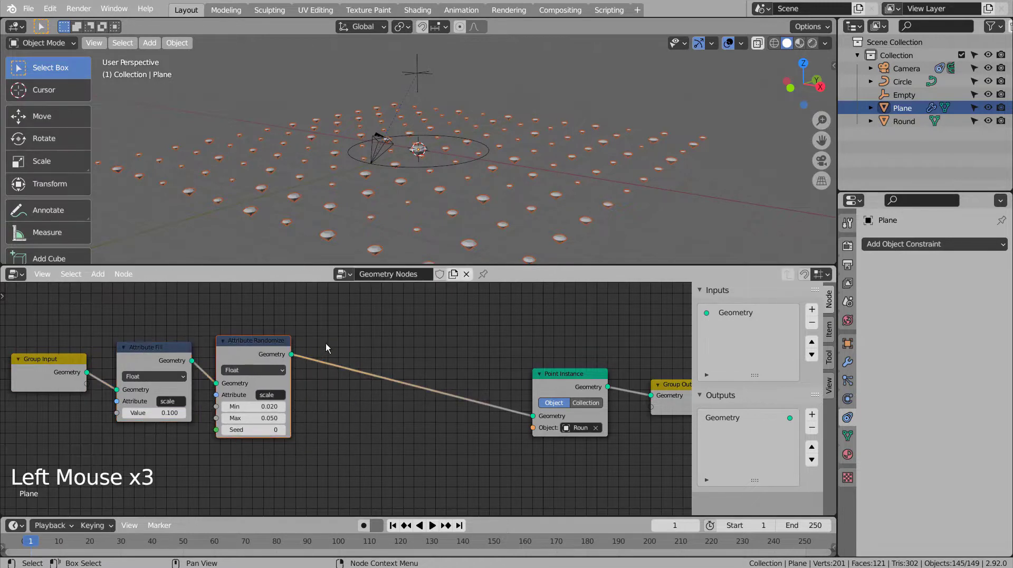
# - Add two Vector Attribute Randomize nodes randomizing 'rotation' and 'position' of the diamonds
pyautogui.press('shift')
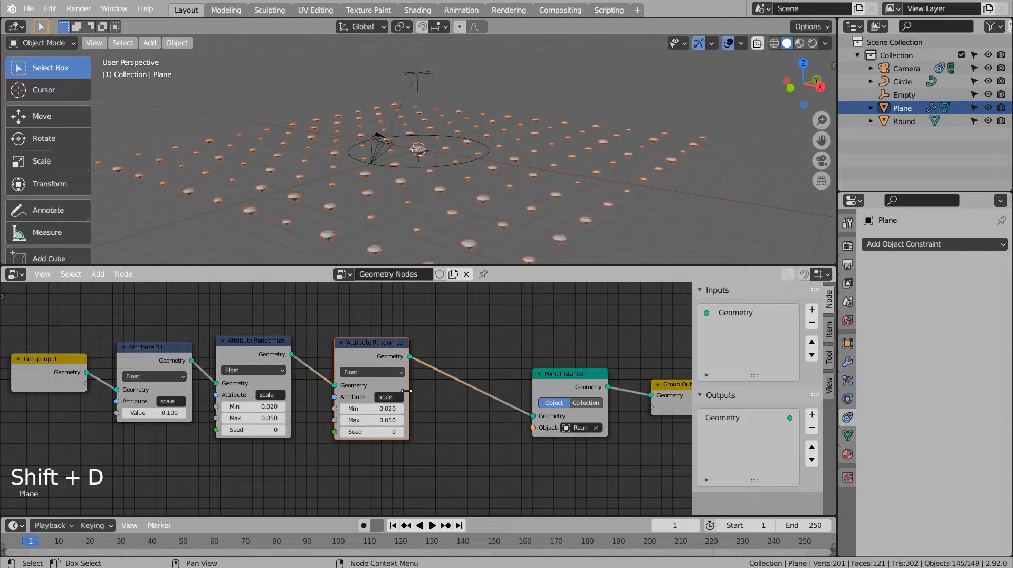
pyautogui.click(385, 397)
pyautogui.write('rotation')
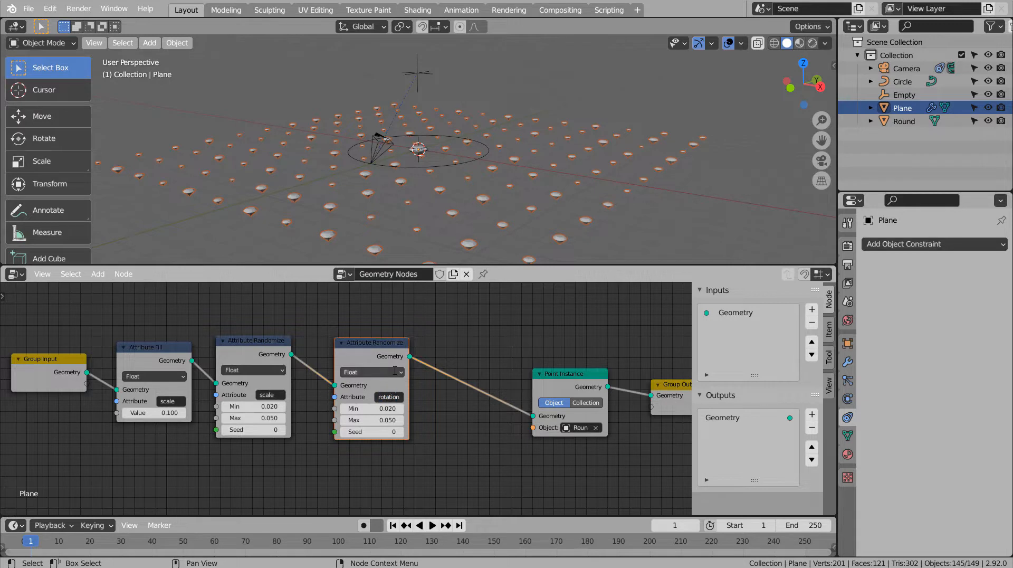
pyautogui.click(372, 372)
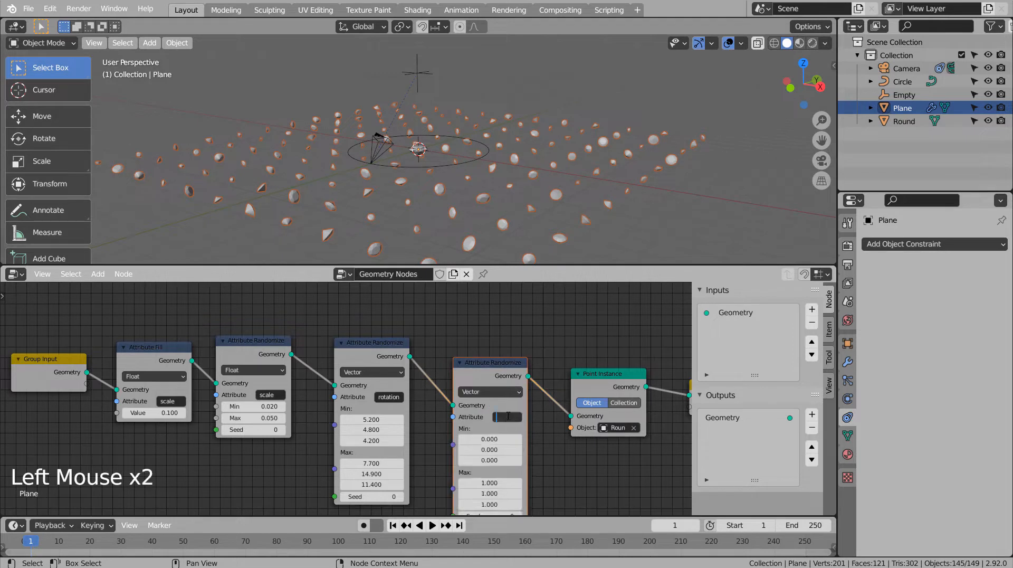
pyautogui.write('position')
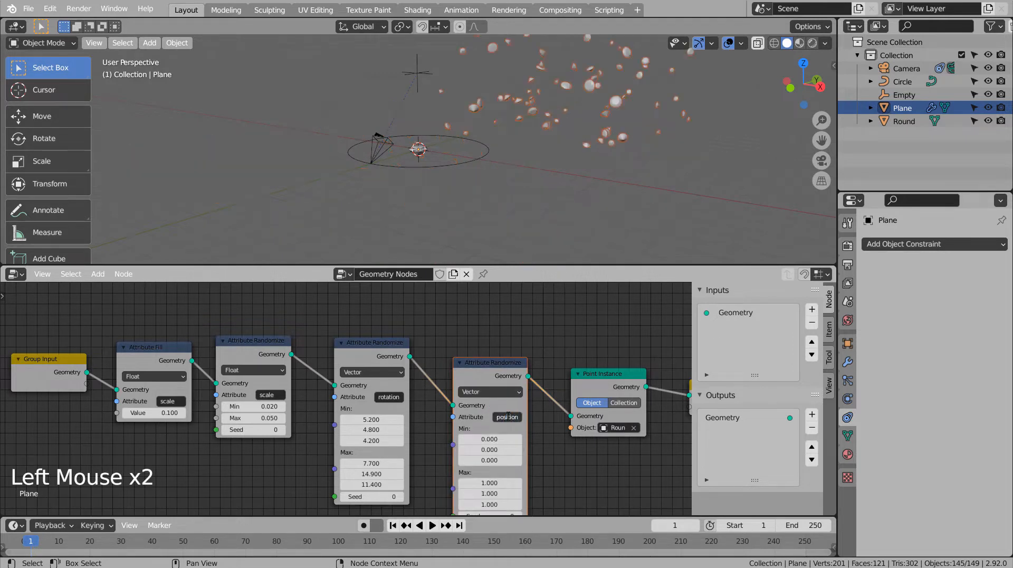
pyautogui.scroll(-3)
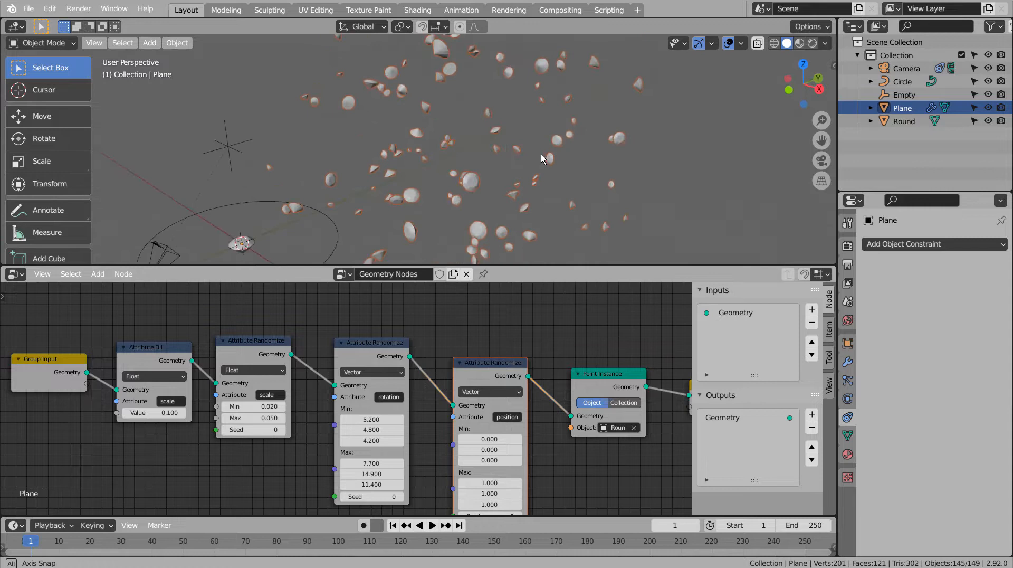
# - Make the diamond instances real objects and move the copies aside, checking from front view
pyautogui.moveTo(541, 159); pyautogui.dragTo(564, 173)
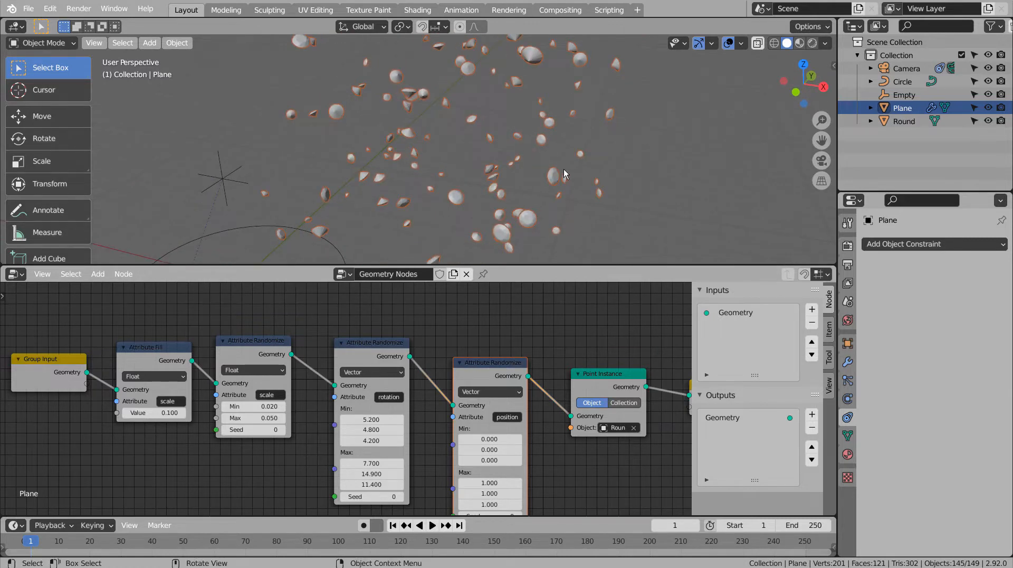
pyautogui.press('ctrl+a')
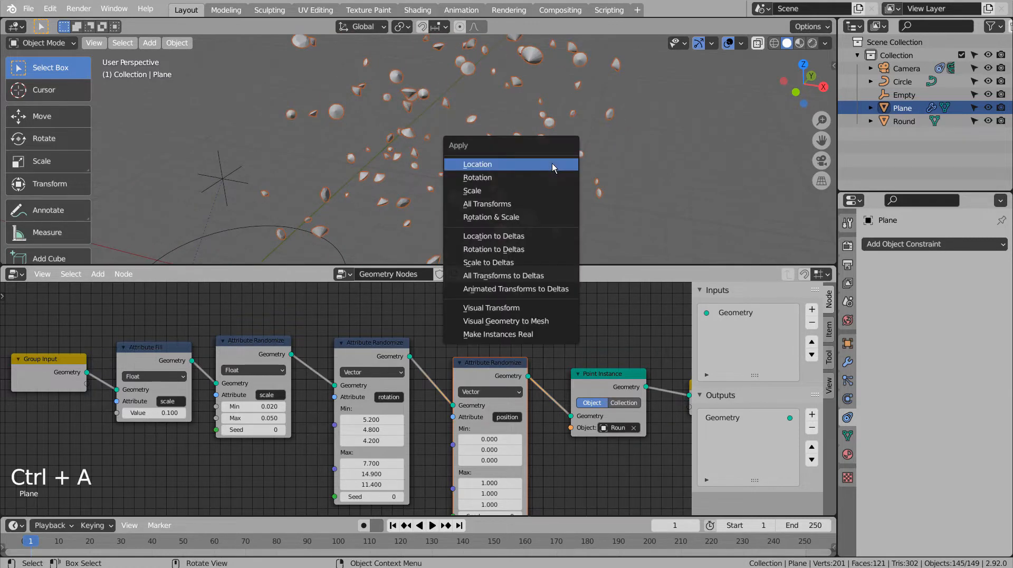
pyautogui.moveTo(506, 321)
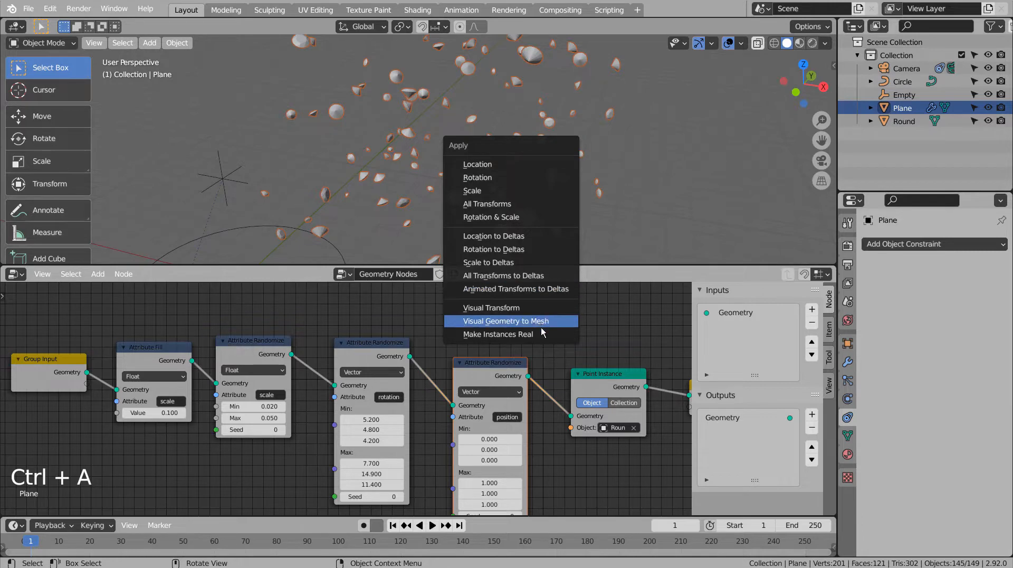
pyautogui.click(498, 334)
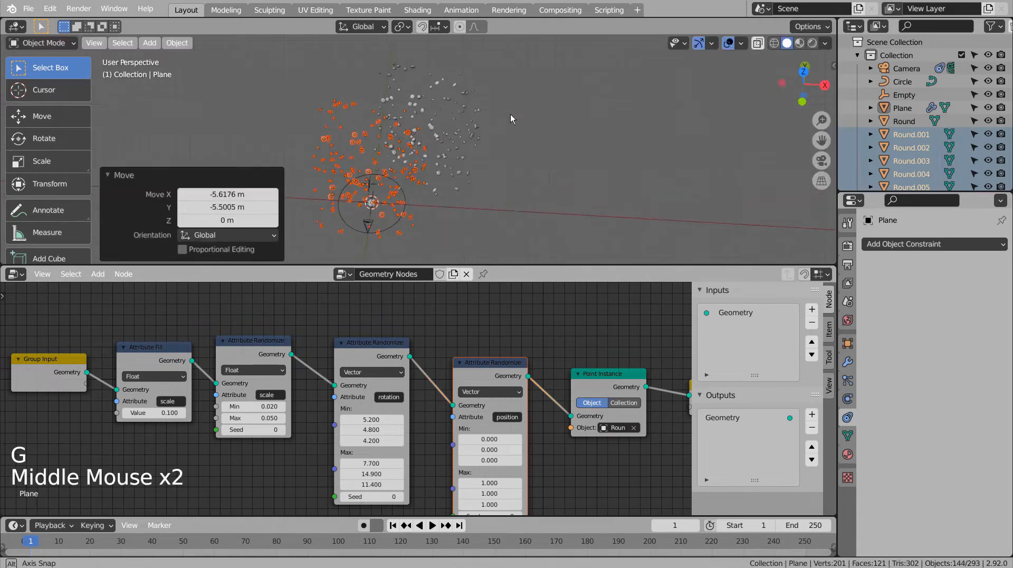
pyautogui.moveTo(510, 119); pyautogui.dragTo(468, 97)
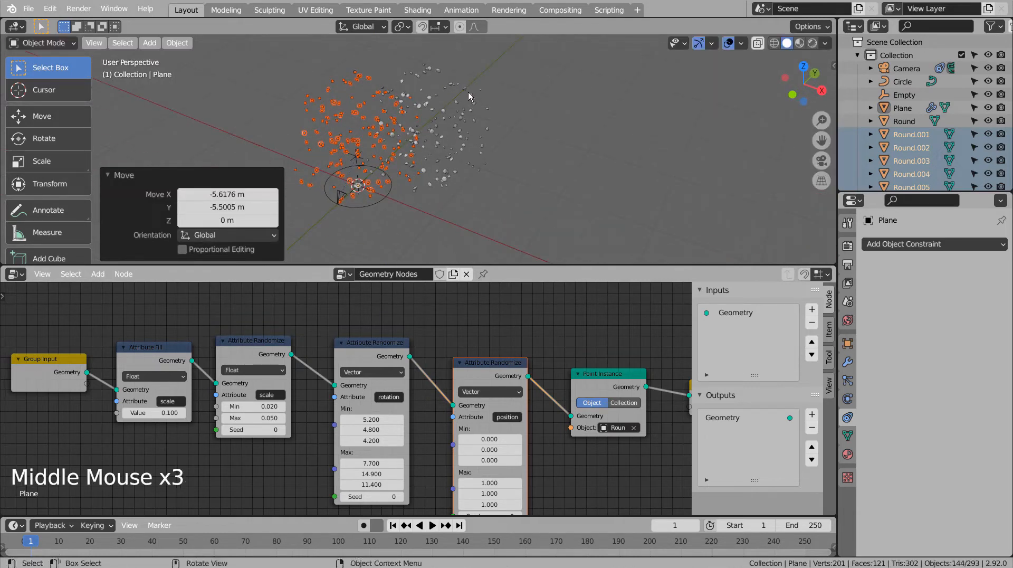
pyautogui.moveTo(469, 97); pyautogui.dragTo(563, 155)
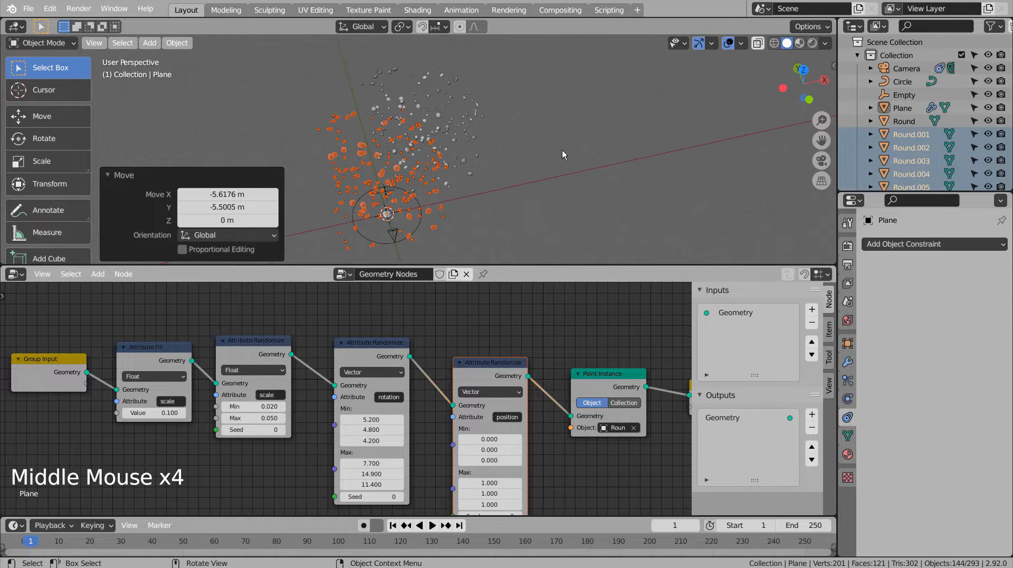
pyautogui.press('KP_1')
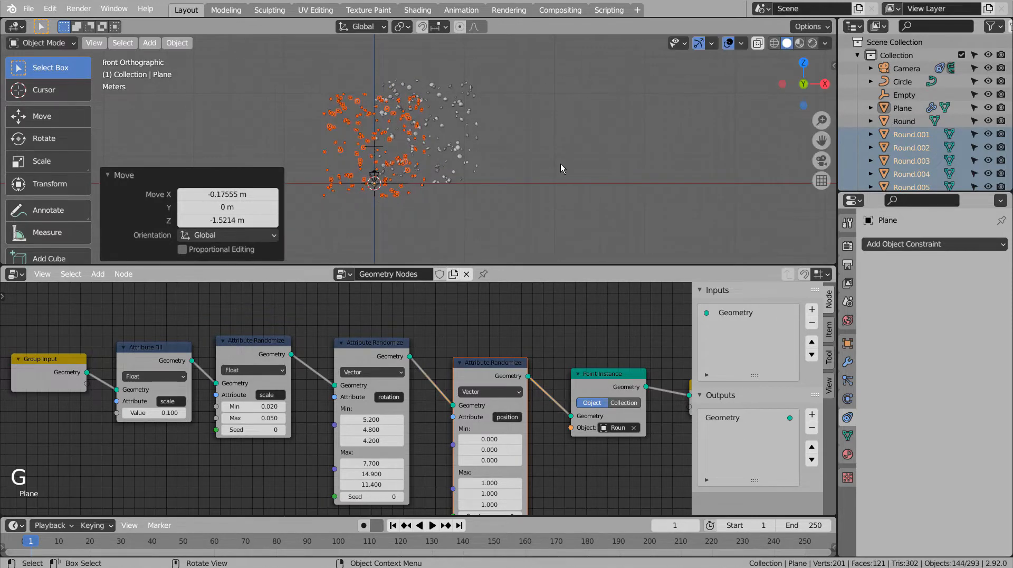
pyautogui.moveTo(515, 137)
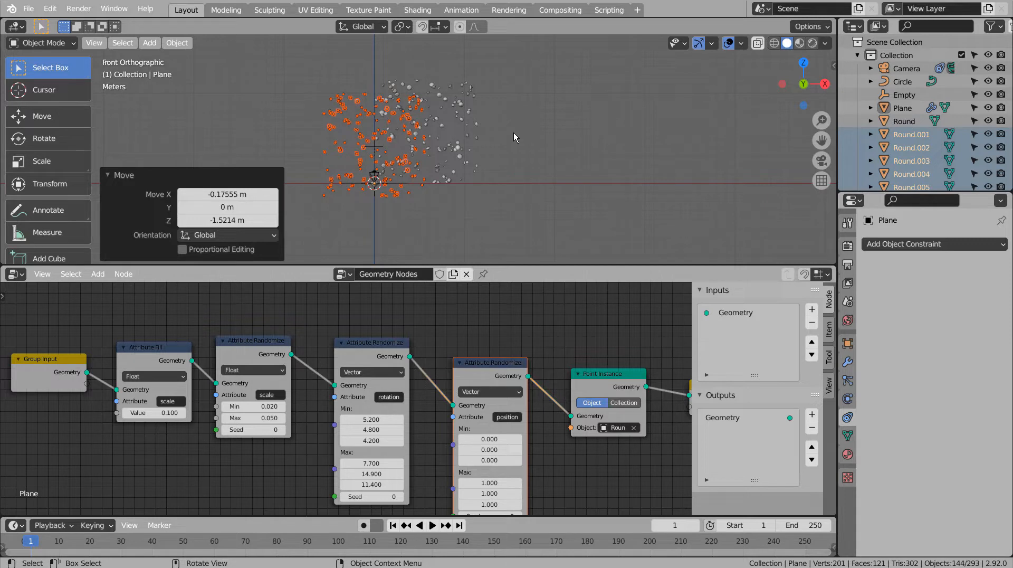
# - Move the selected Round diamond objects into a new collection named diamonds1
pyautogui.press('M')
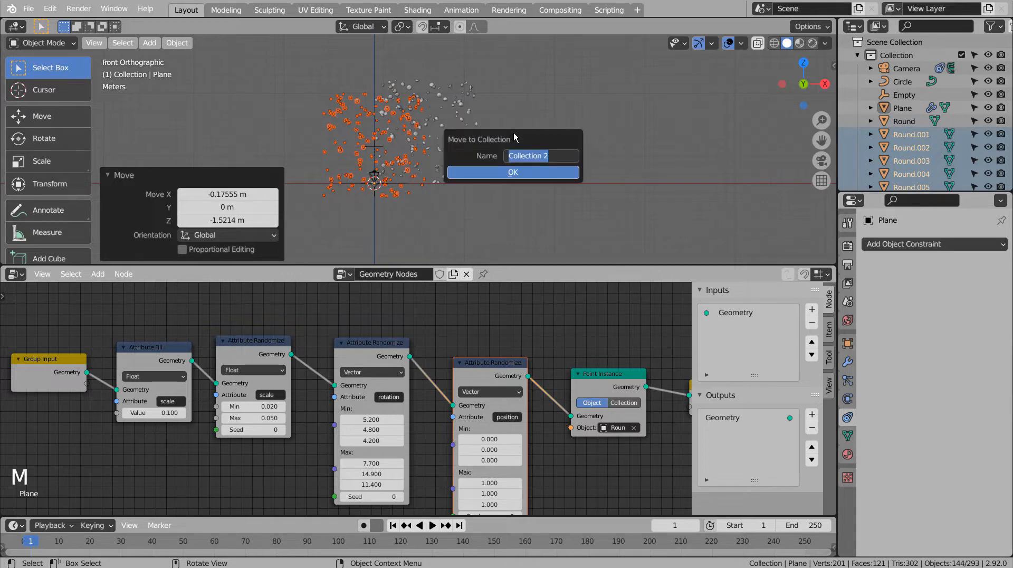
pyautogui.write('diamonds1')
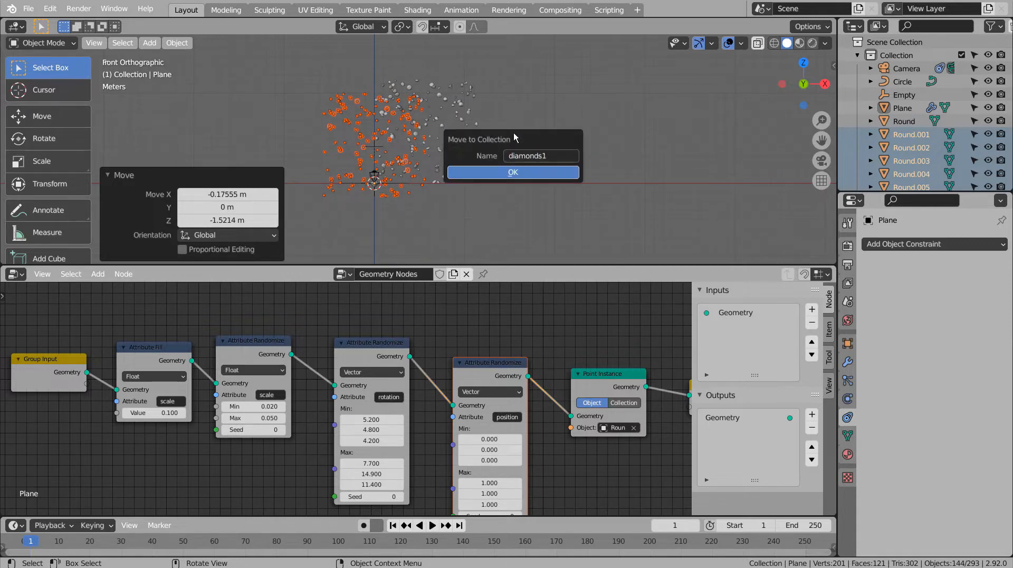
pyautogui.click(513, 172)
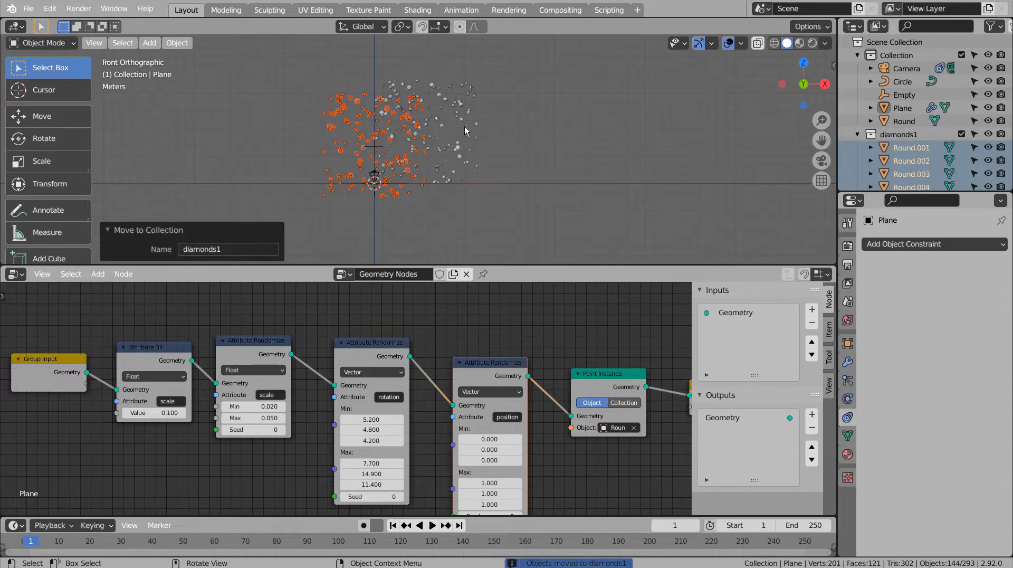
# - Raise the emitter plane slightly and adjust its rotation, checking from the top view
pyautogui.press('g')
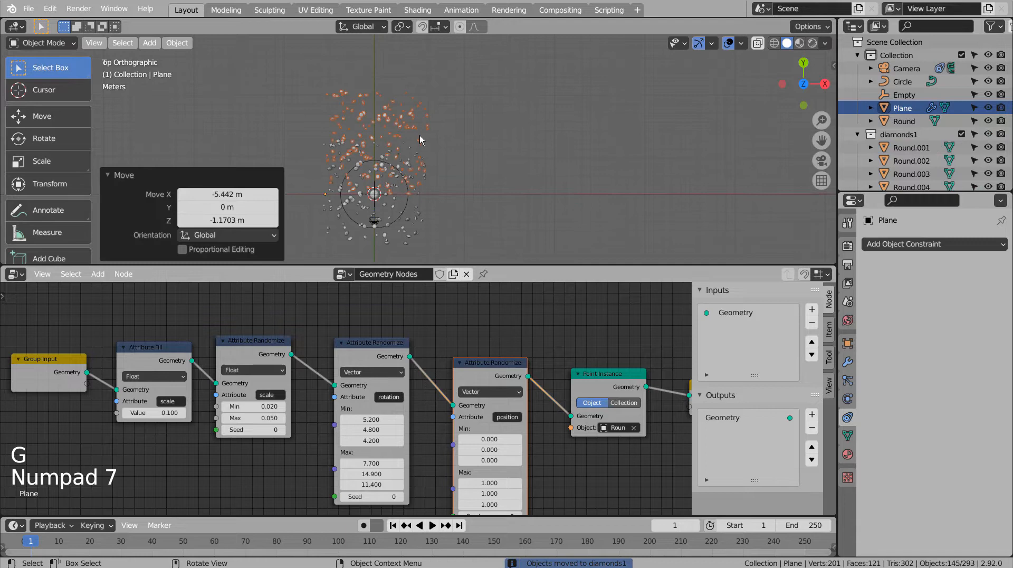
pyautogui.press('r')
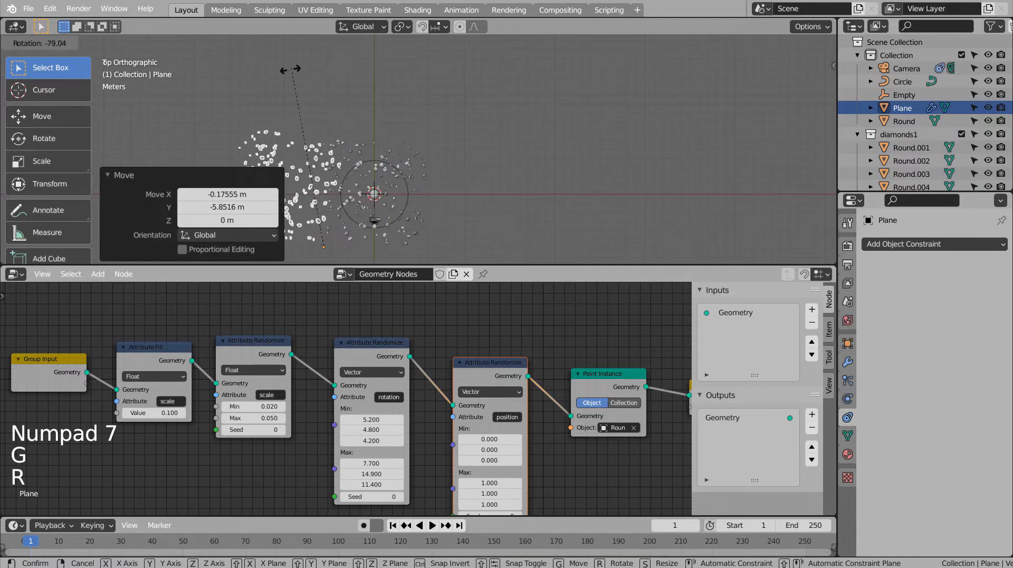
pyautogui.press('R')
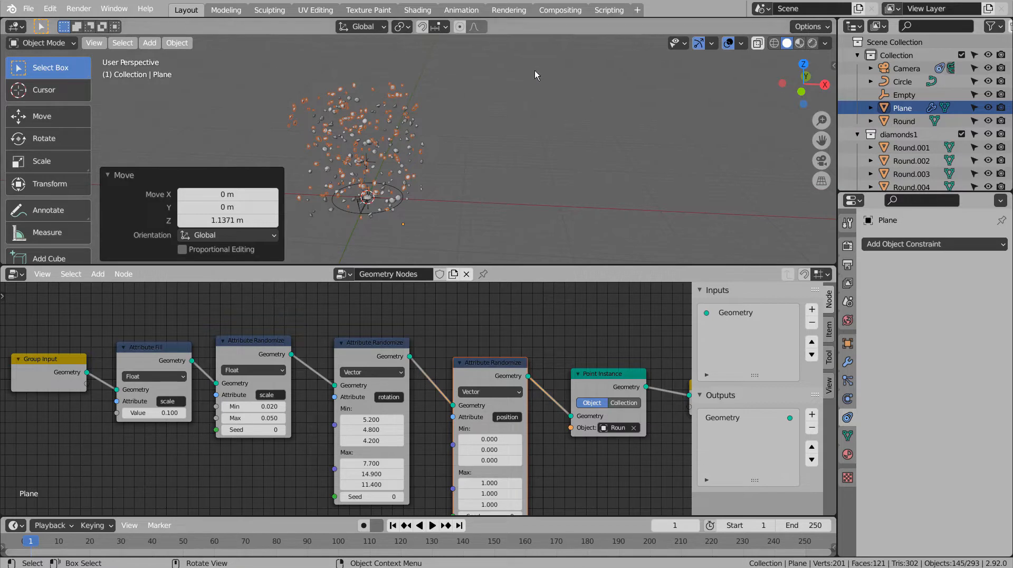
# - Add a second general Layout workspace showing the camera view in Material Preview shading
pyautogui.click(637, 8)
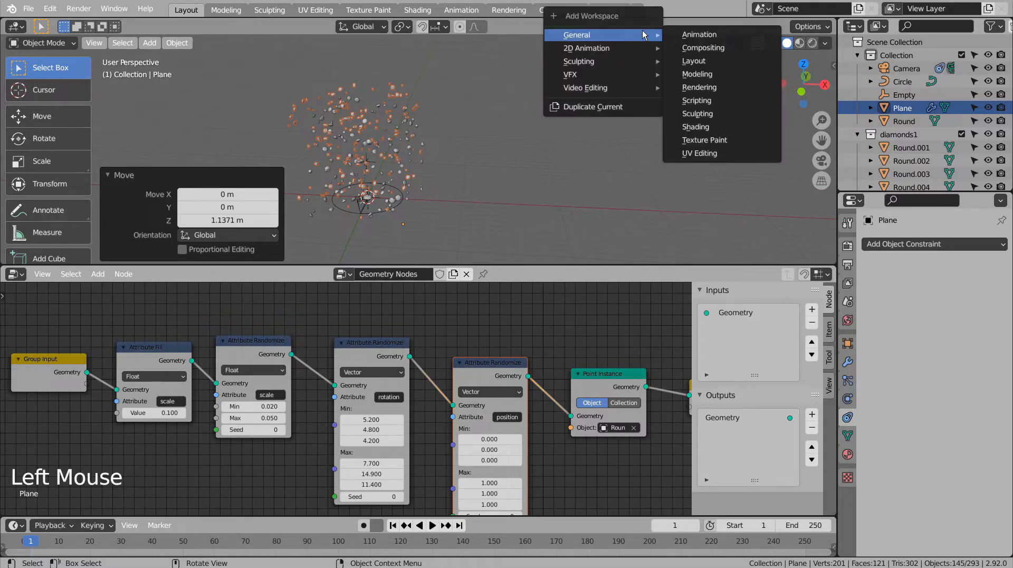
pyautogui.click(695, 60)
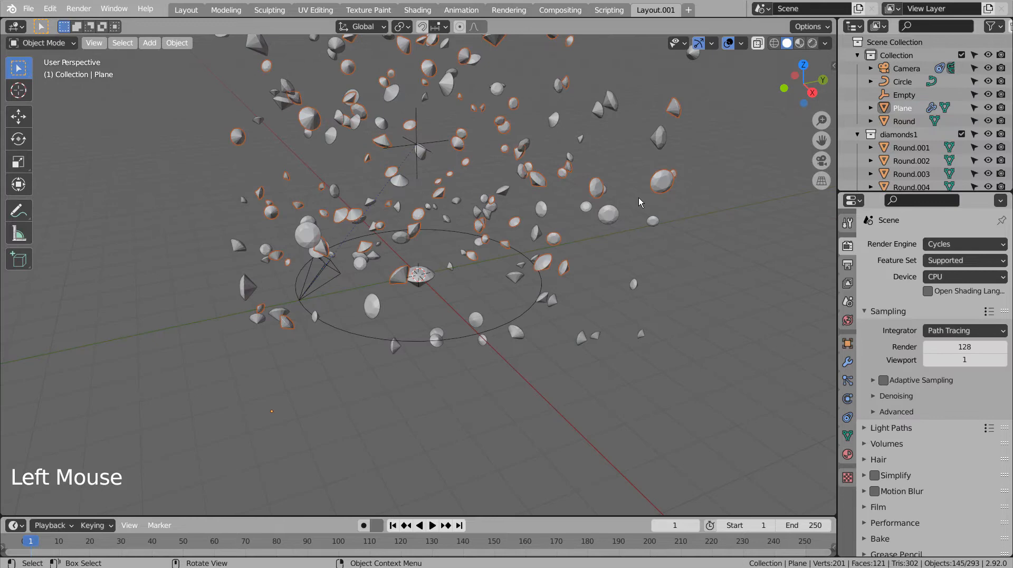
pyautogui.press('KP_0')
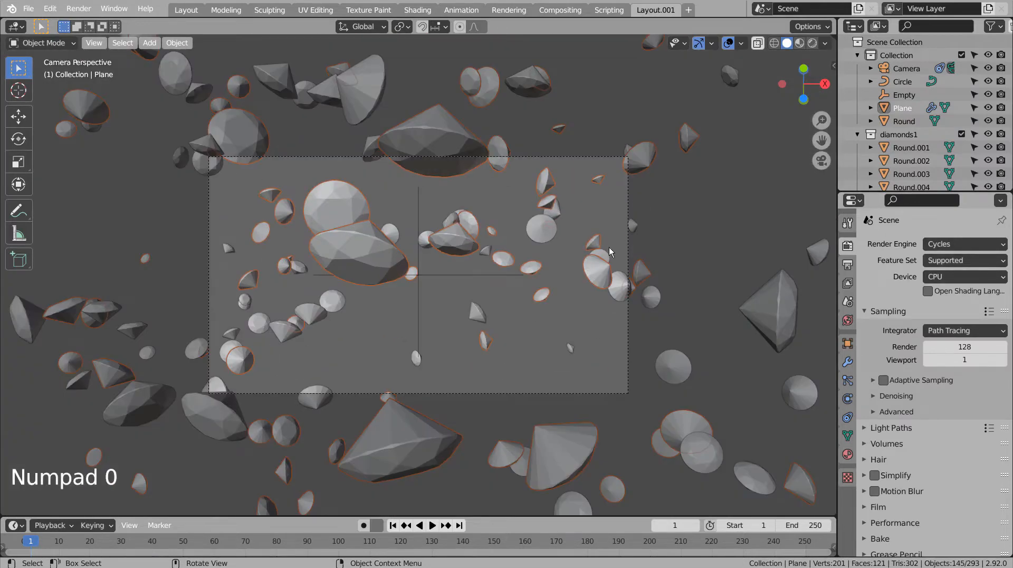
pyautogui.click(435, 526)
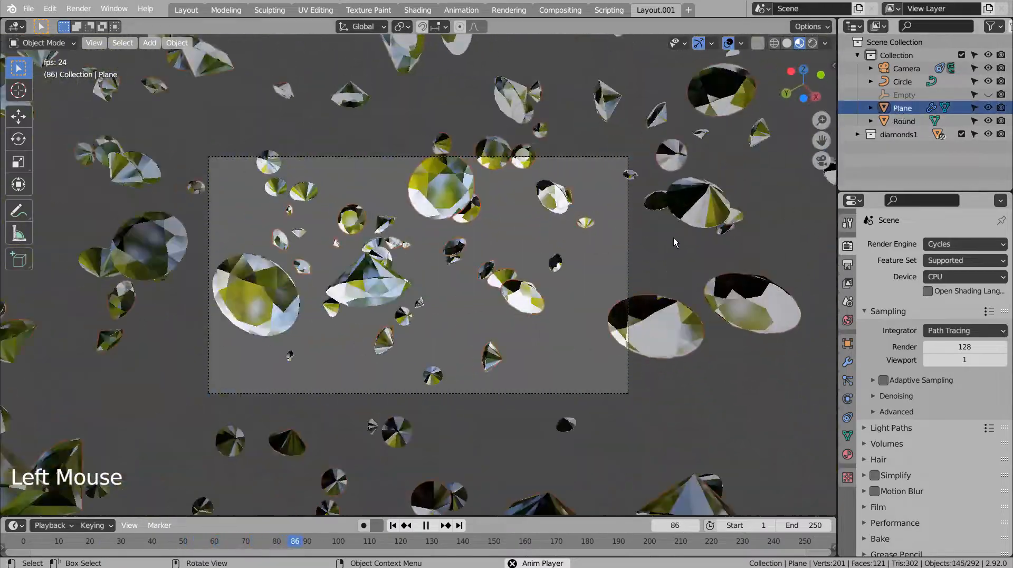
# - Undo the last change, select the diamonds1 collection and switch the camera view to Rendered shading
pyautogui.press('s')
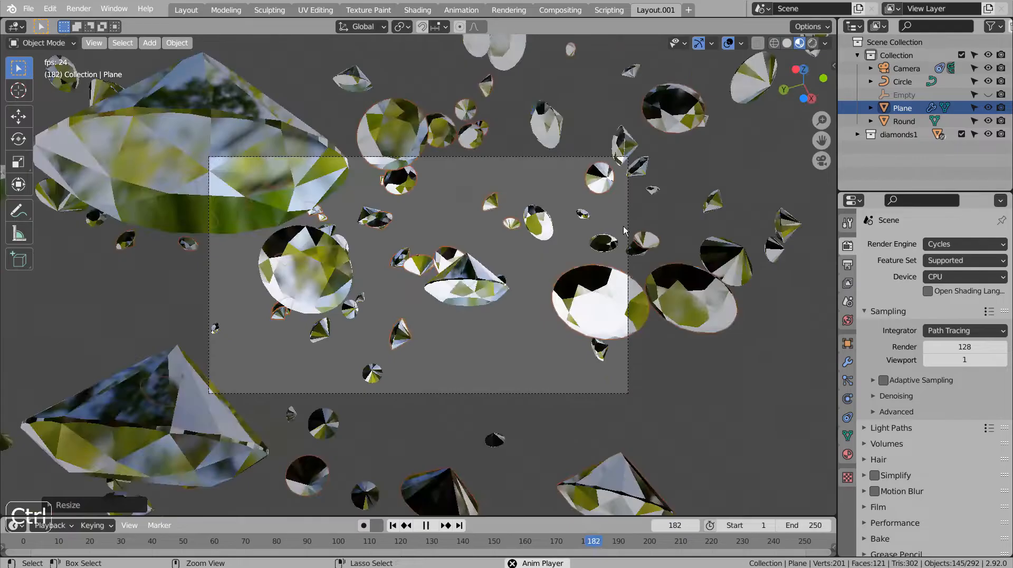
pyautogui.click(899, 134)
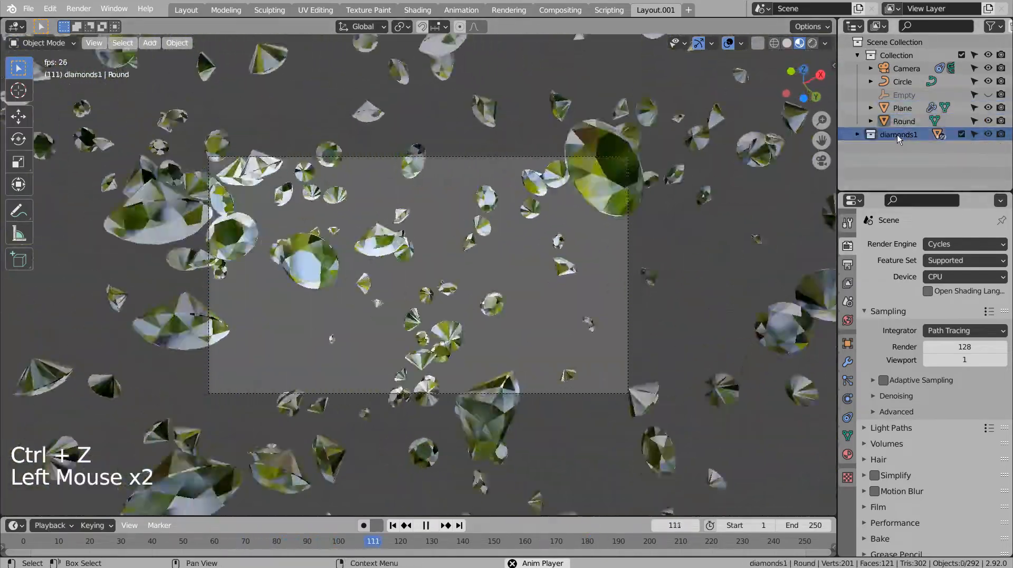
pyautogui.rightClick(898, 134)
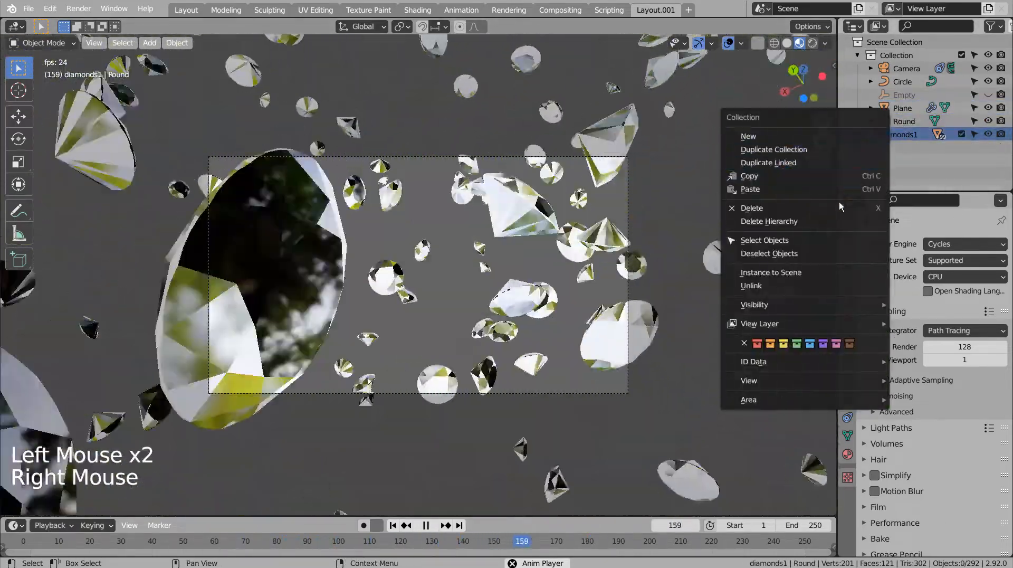
pyautogui.press('s')
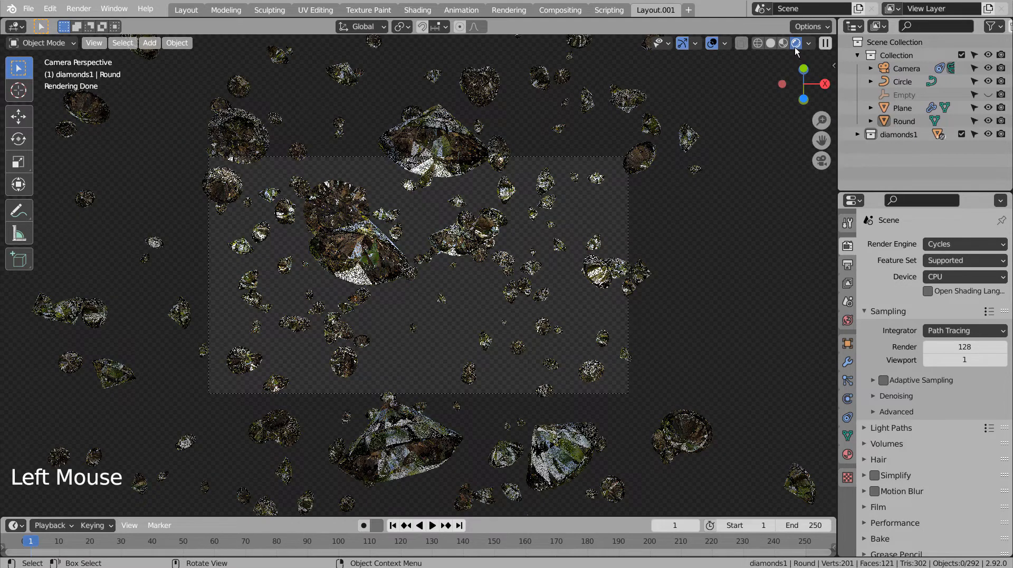
# - Return to Material Preview, save the file as blueprint.blend and set the render engine to Eevee
pyautogui.click(786, 43)
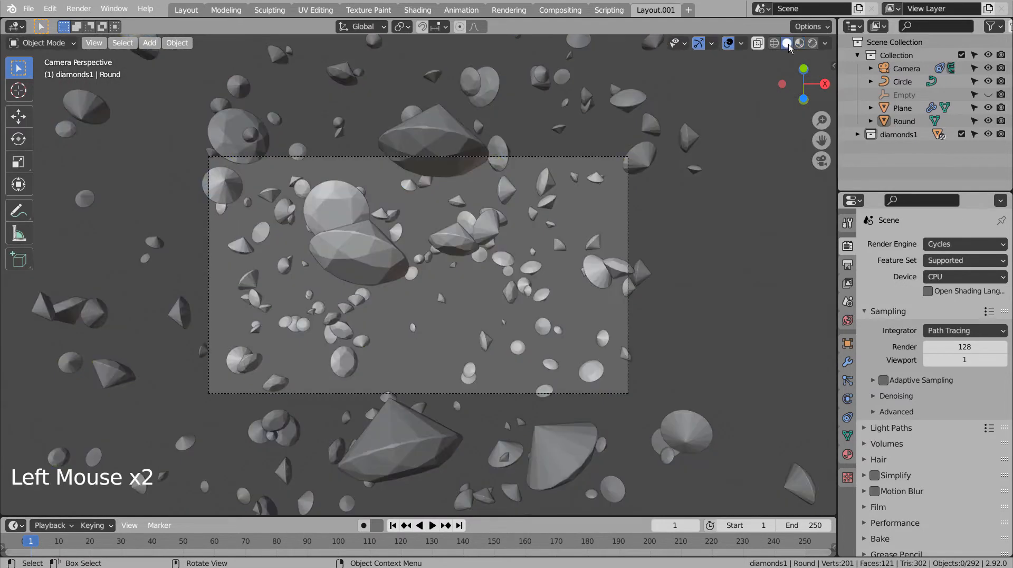
pyautogui.click(812, 44)
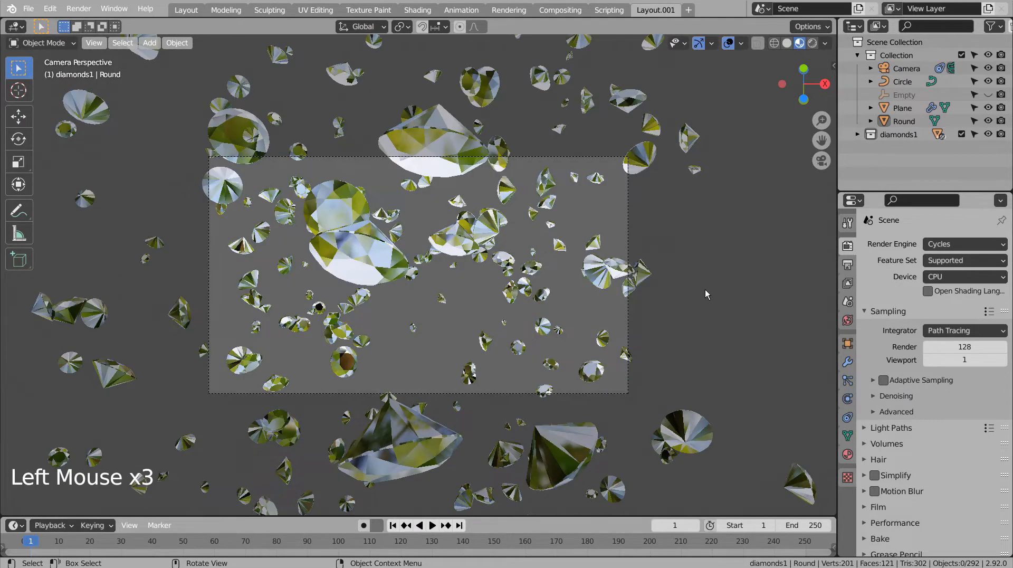
pyautogui.press('ctrl+s')
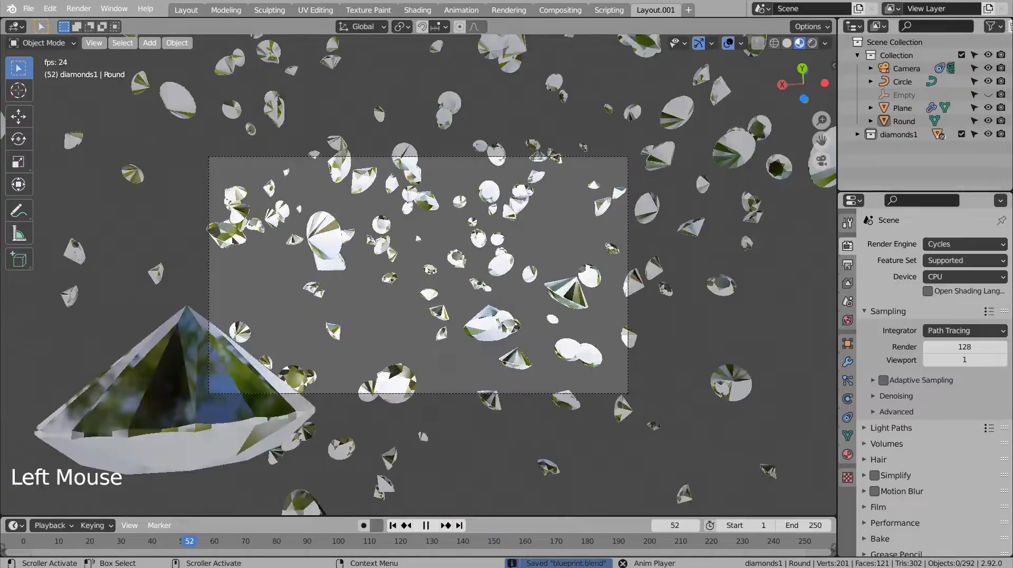
pyautogui.click(964, 243)
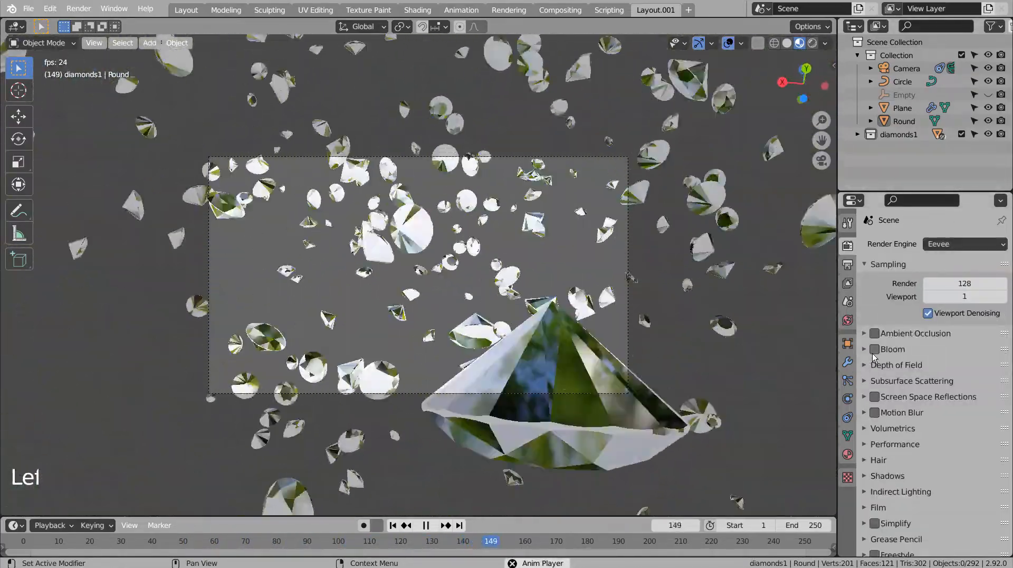
# - Enable Backface Culling in the Diamond material's Settings
pyautogui.click(847, 454)
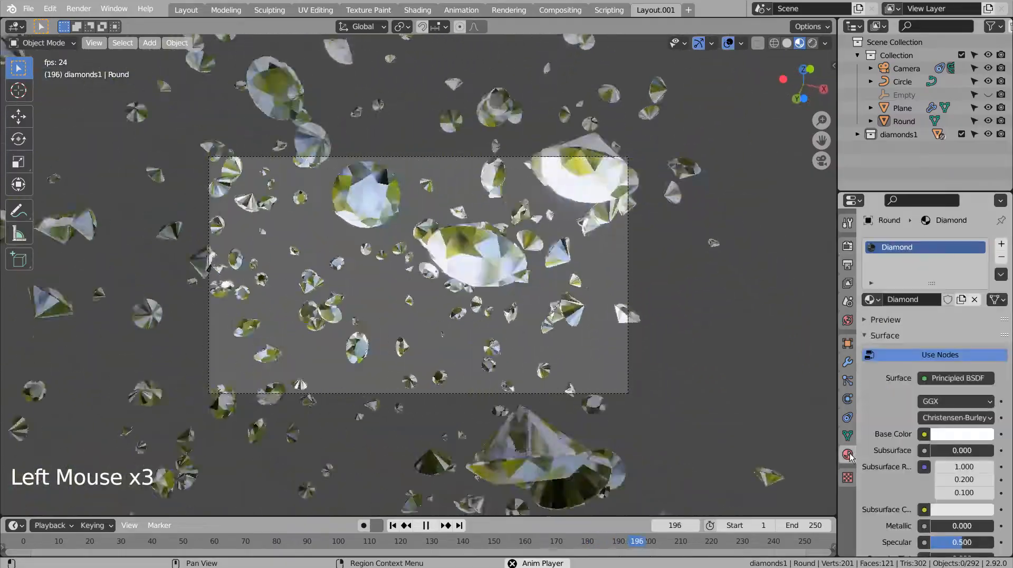
pyautogui.scroll(-3)
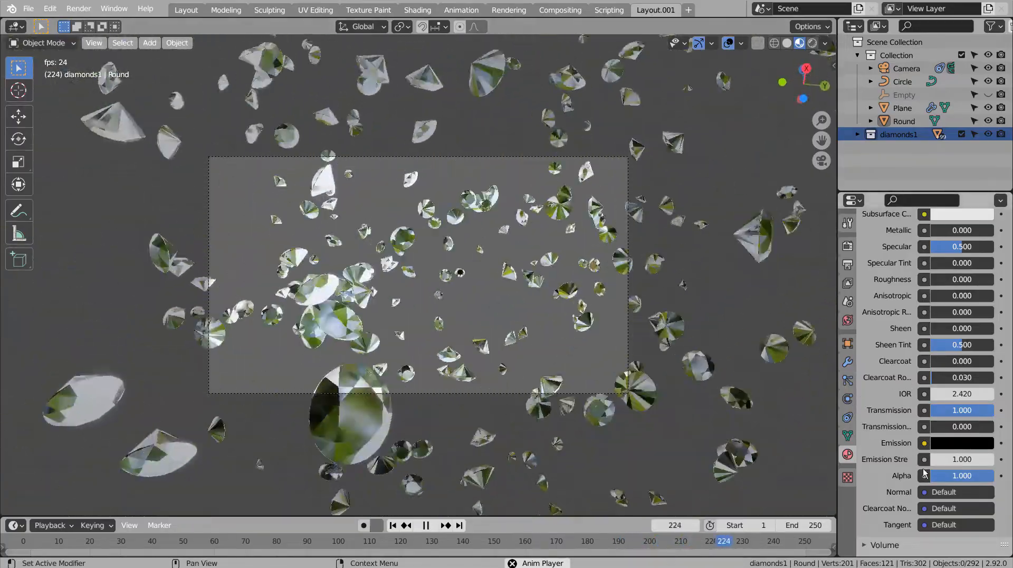
pyautogui.scroll(-3)
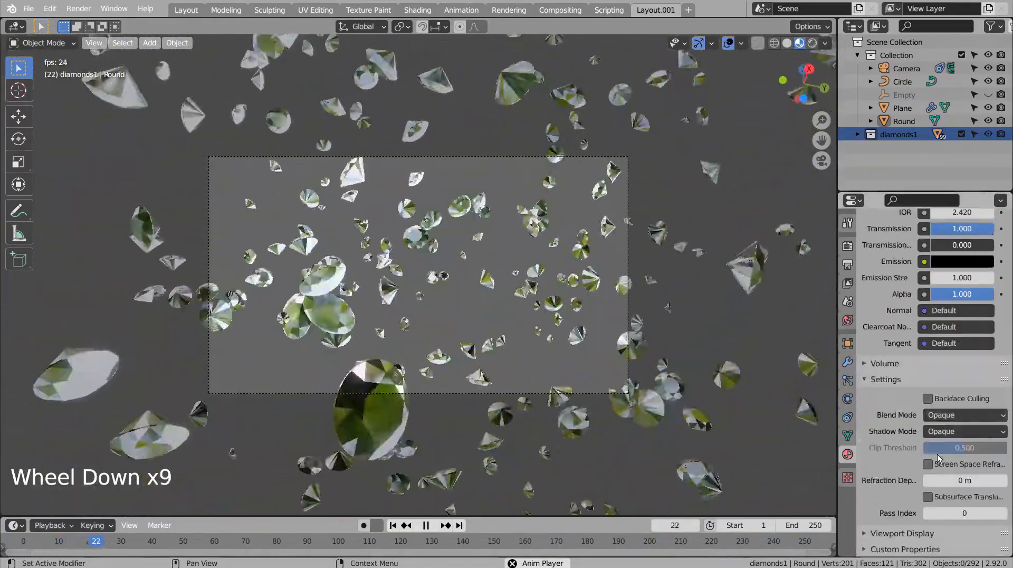
pyautogui.click(927, 398)
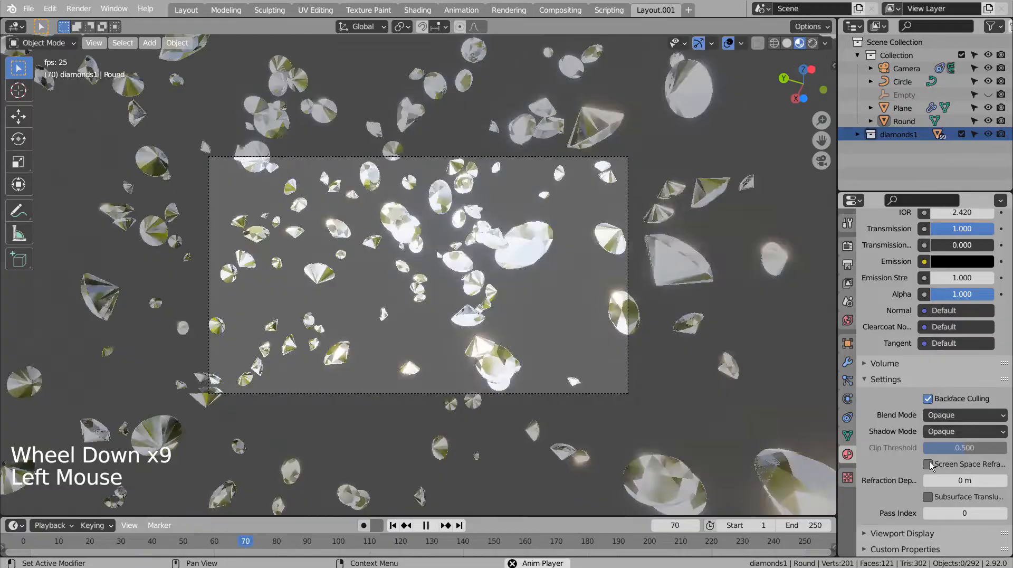